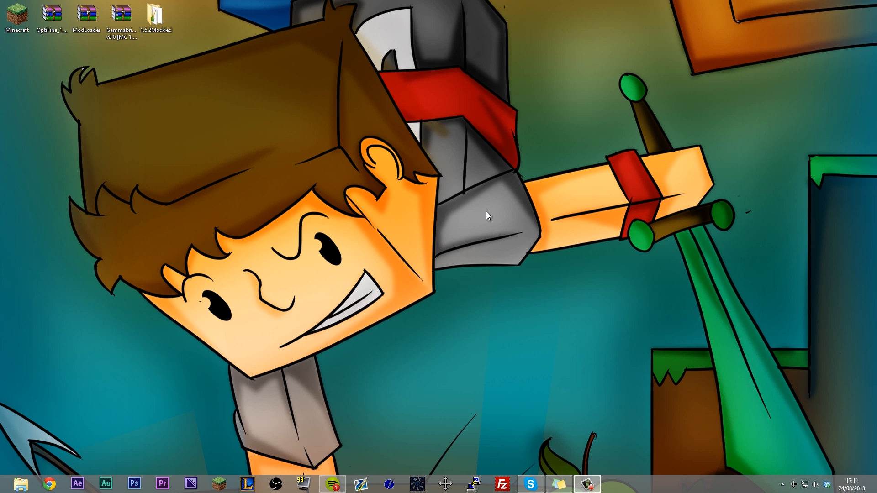
# Launch the Minecraft Launcher from its desktop shortcut.
pyautogui.click(18, 15)
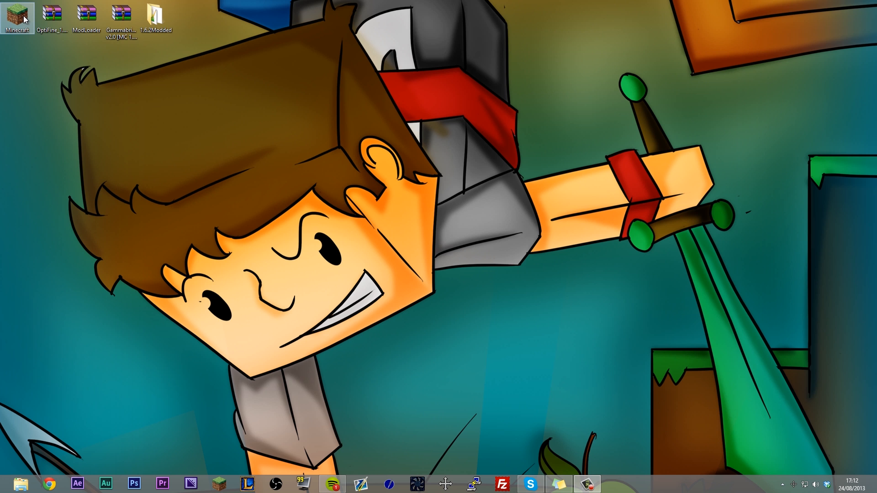
pyautogui.doubleClick(15, 14)
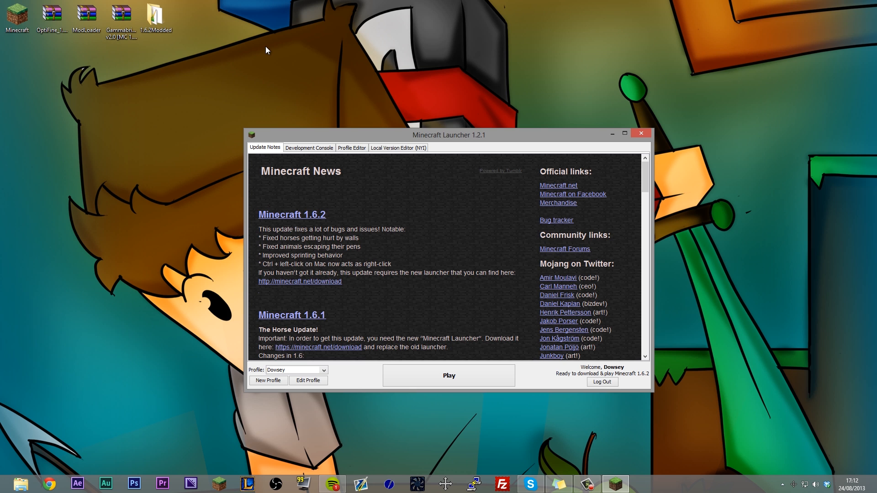
pyautogui.moveTo(268, 73)
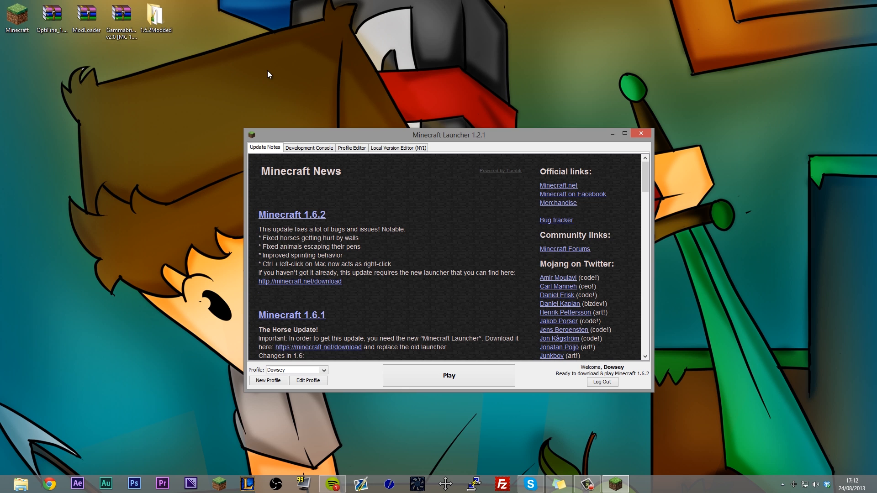
pyautogui.moveTo(289, 371)
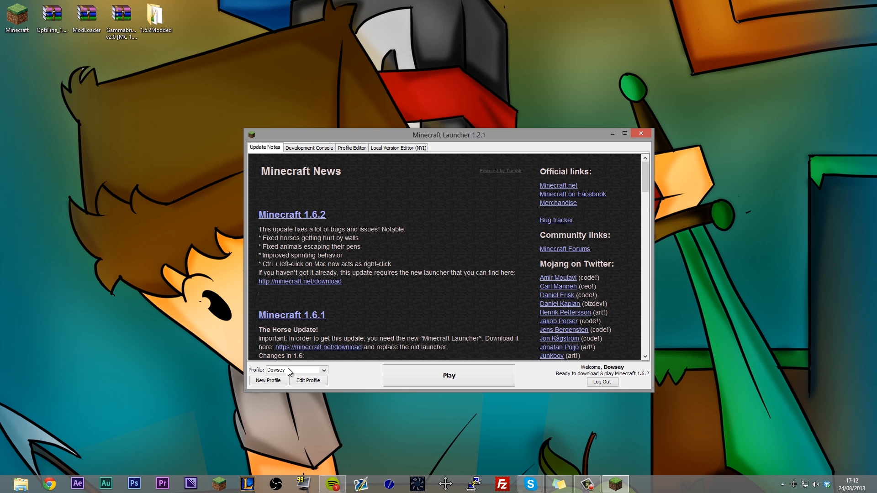
pyautogui.moveTo(314, 355)
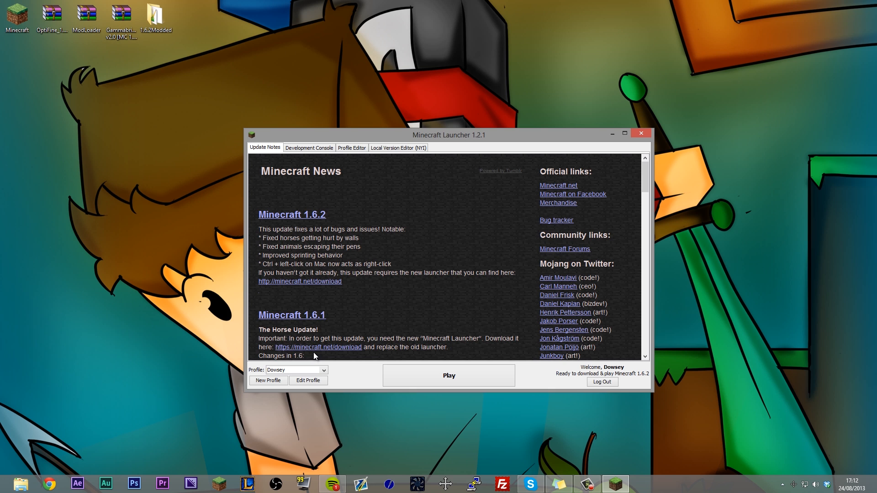
pyautogui.moveTo(316, 351)
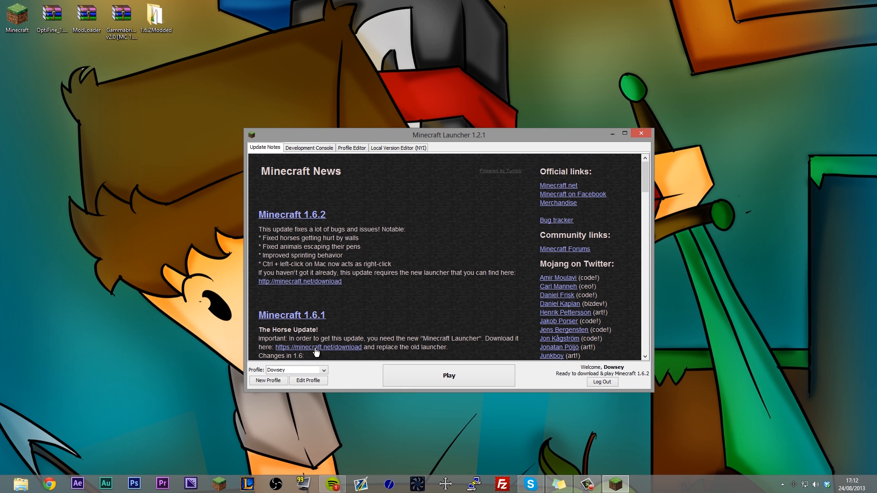
pyautogui.moveTo(290, 377)
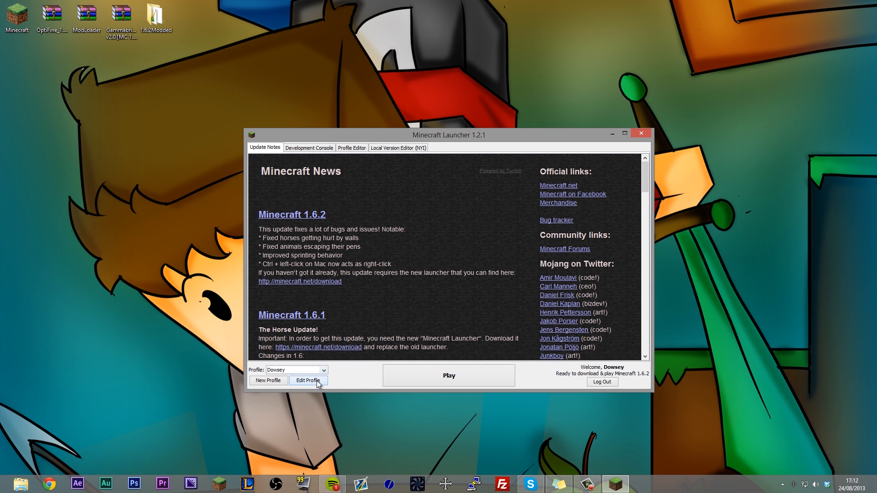
# Rename the current profile to 'Latest Version' and save it.
pyautogui.click(309, 380)
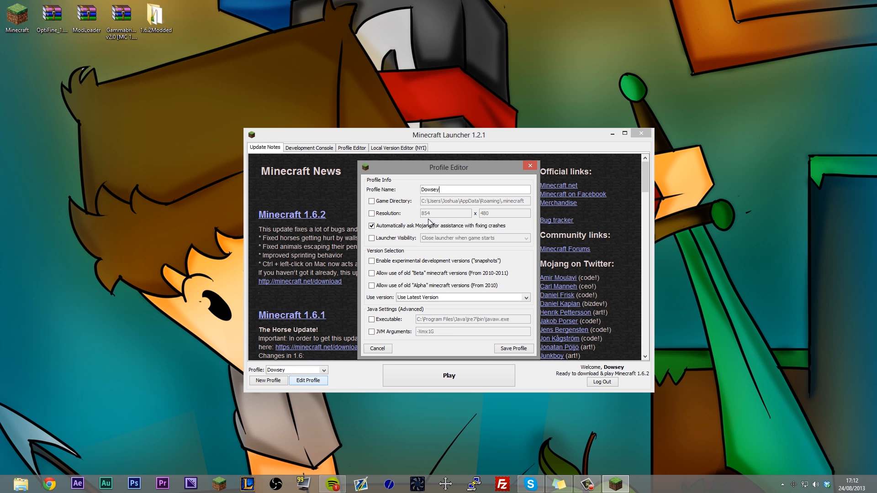
pyautogui.write('Latest Ver')
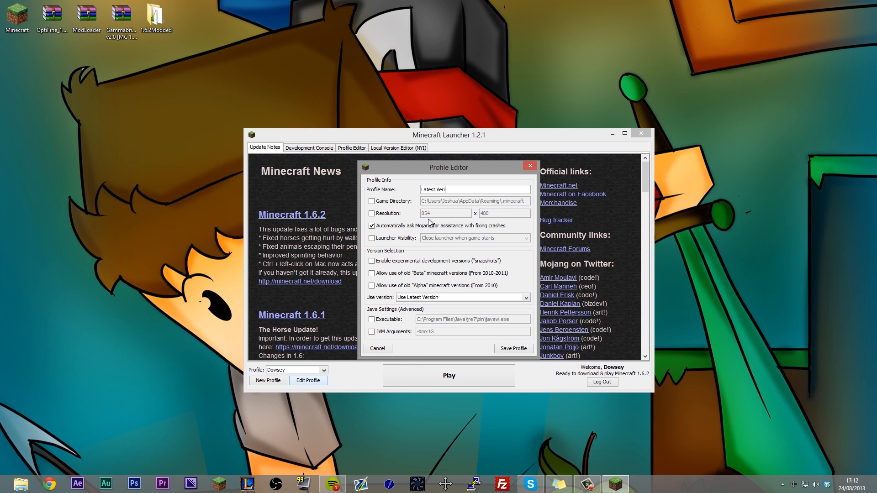
pyautogui.write('sion')
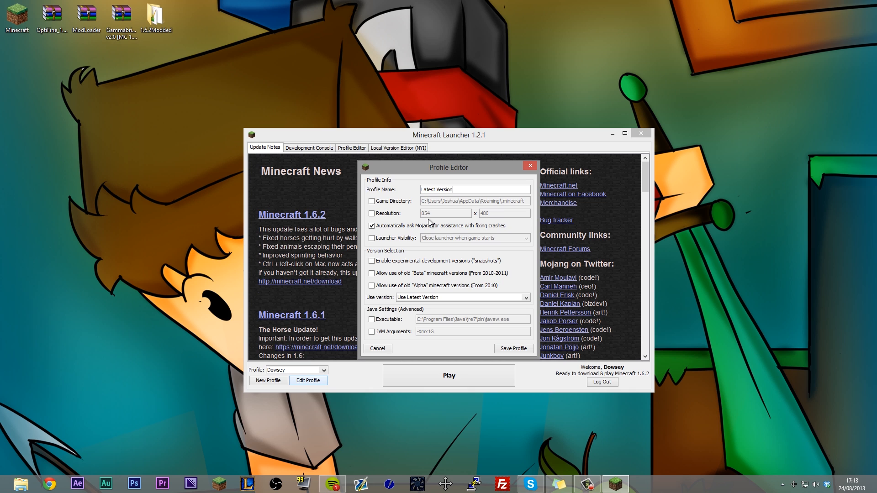
pyautogui.moveTo(386, 312)
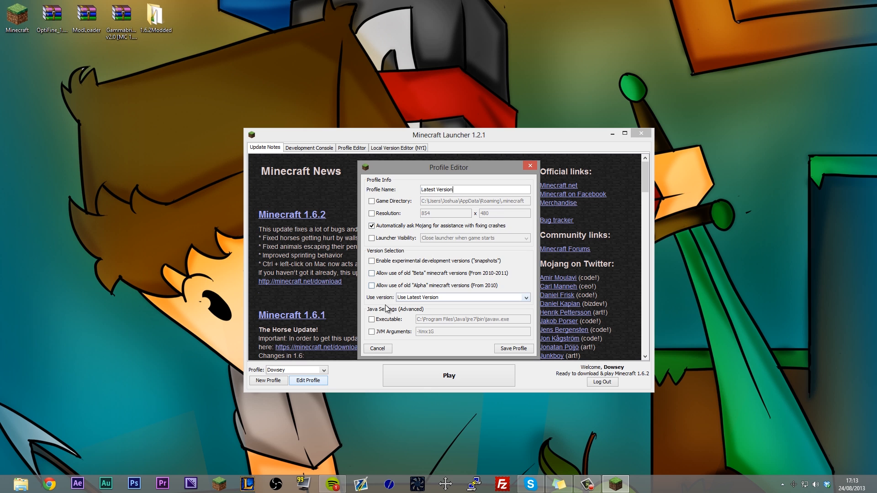
pyautogui.moveTo(417, 301)
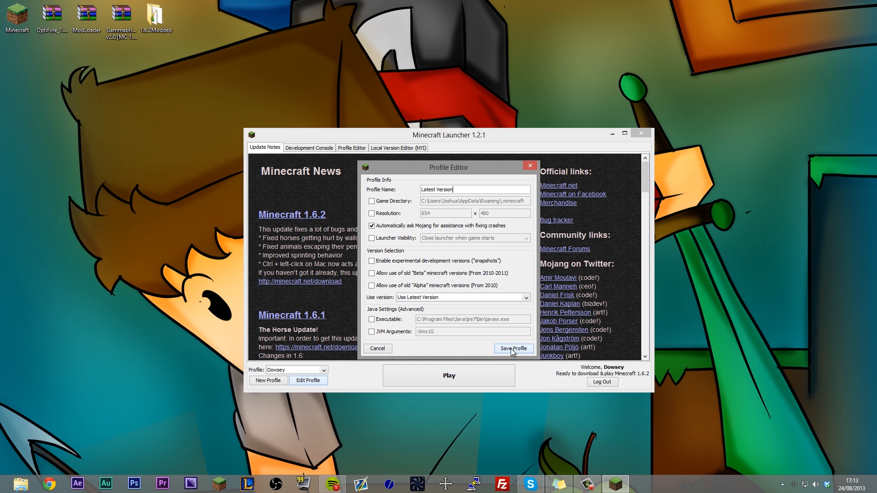
pyautogui.click(514, 349)
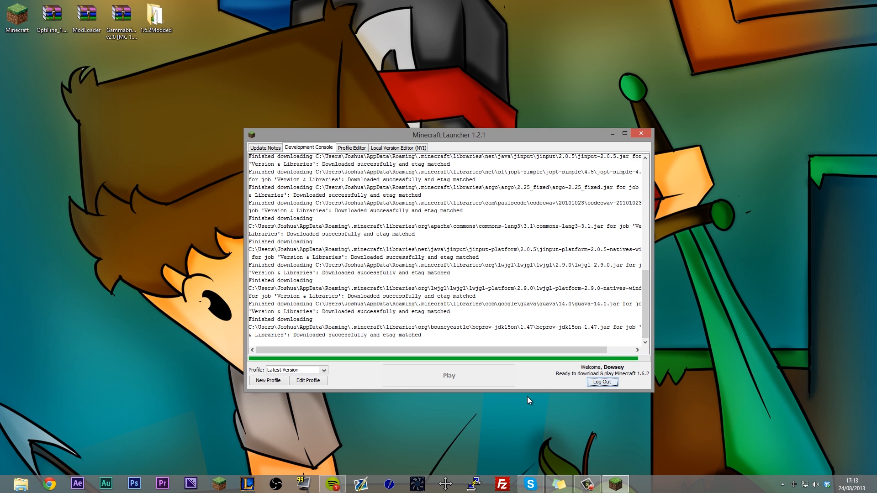
# Close the running Minecraft 1.6.2 game window.
pyautogui.click(449, 376)
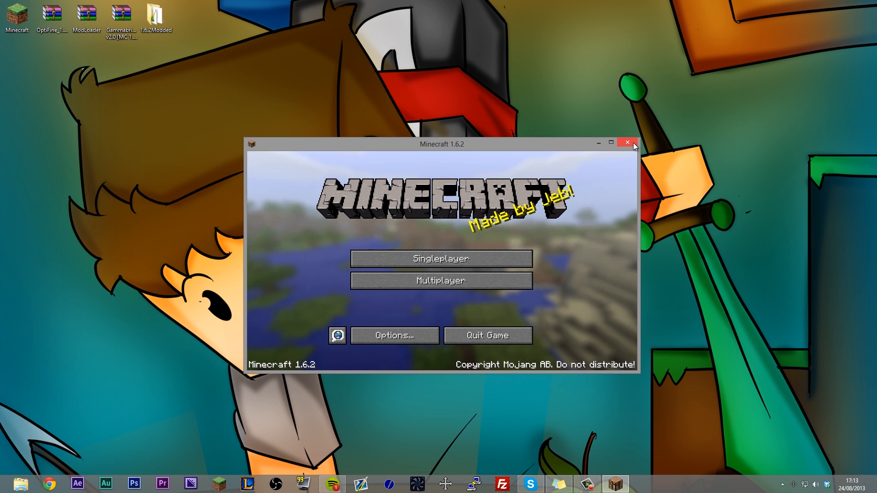
pyautogui.click(627, 142)
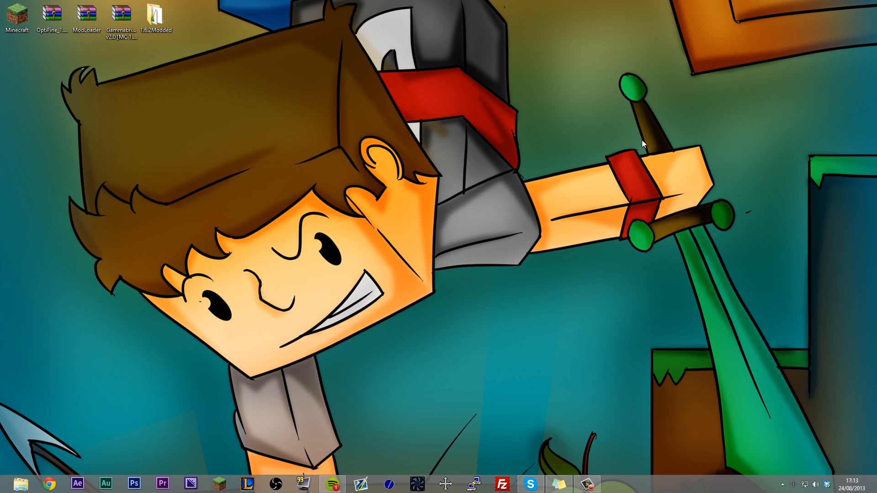
pyautogui.moveTo(644, 144)
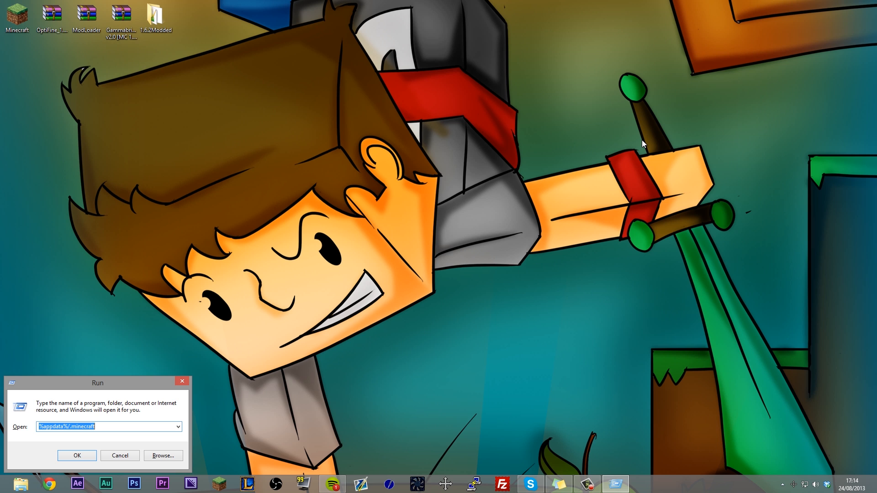
# Move the Run dialog up toward the top of the screen.
pyautogui.moveTo(97, 383); pyautogui.dragTo(363, 249)
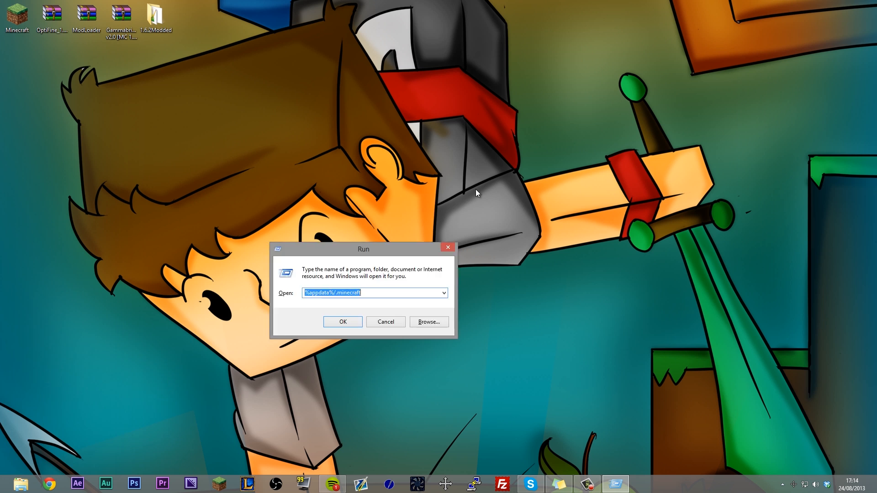
pyautogui.moveTo(363, 248); pyautogui.dragTo(534, 126)
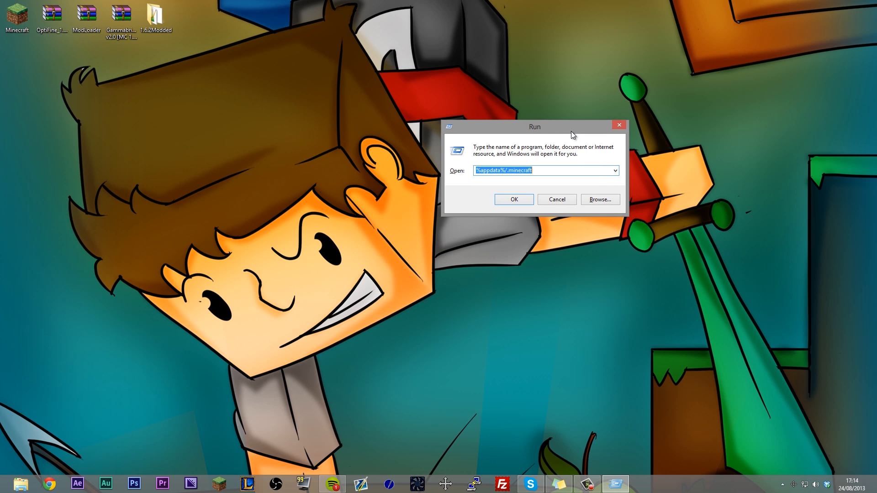
pyautogui.moveTo(535, 126); pyautogui.dragTo(599, 84)
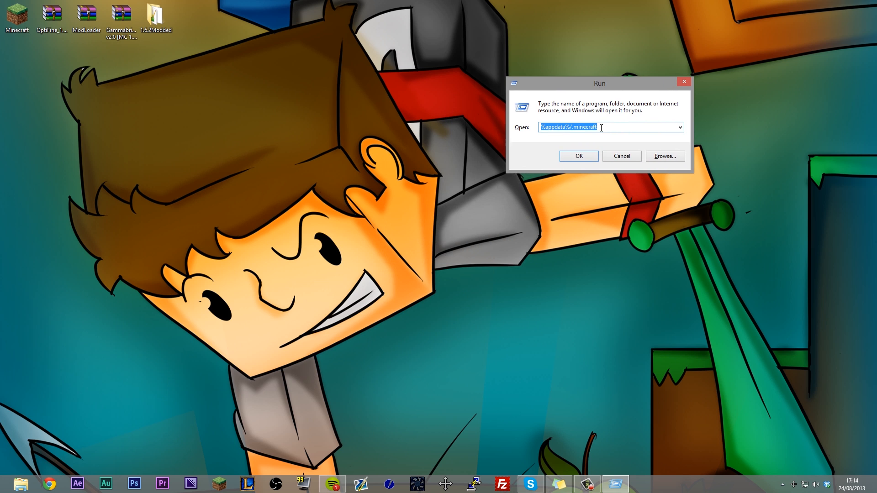
# Open the .minecraft folder via Run with %appdata%/.minecraft.
pyautogui.click(607, 127)
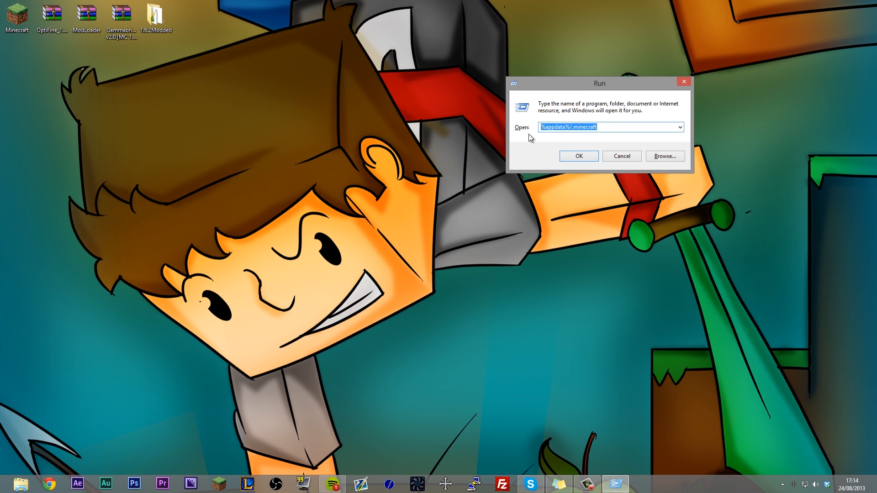
pyautogui.write('%appdata%')
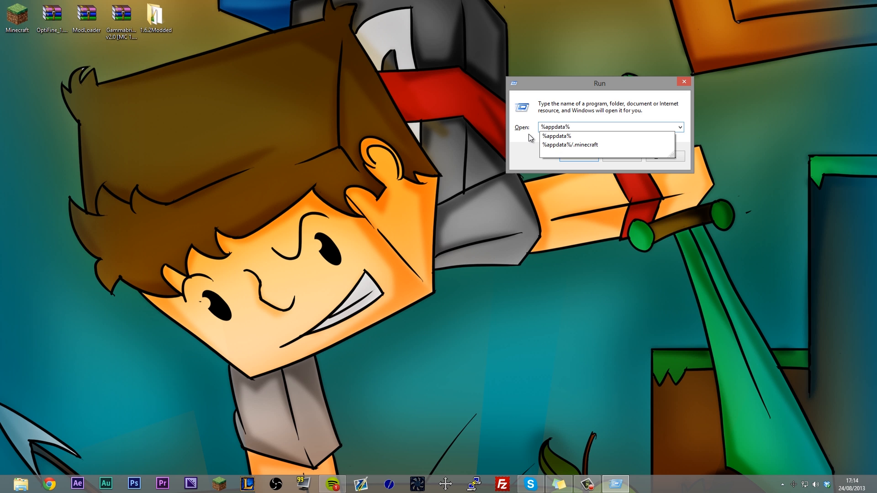
pyautogui.write('/')
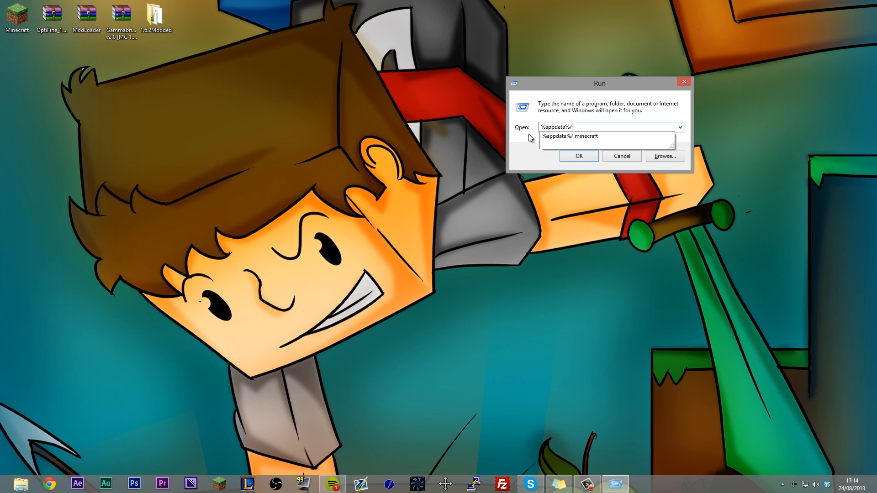
pyautogui.write('.minec')
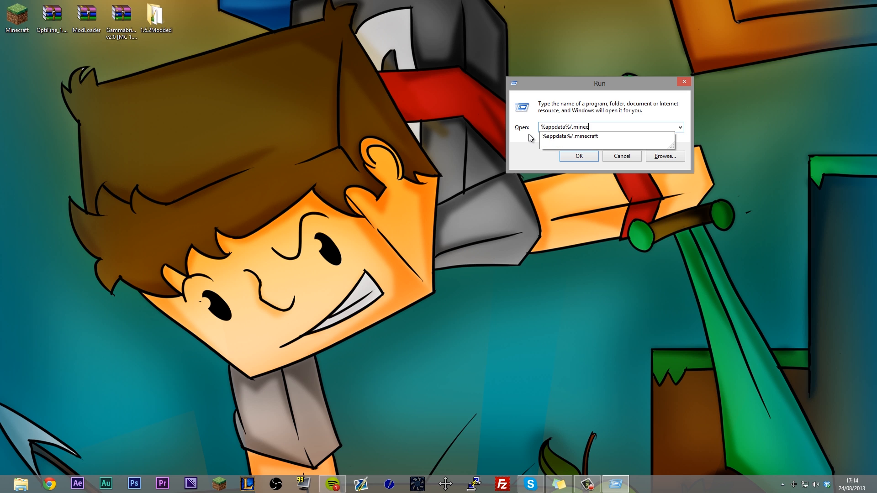
pyautogui.click(579, 155)
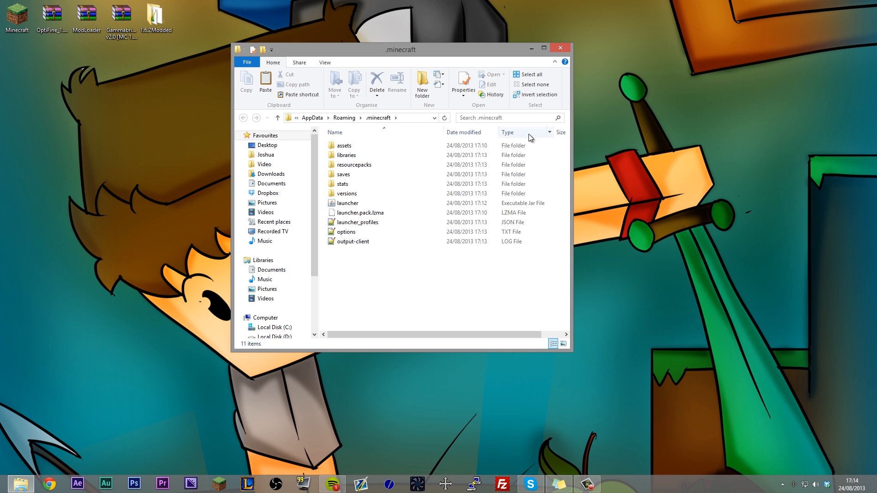
# Go into the versions folder and select the 1.6.2 version folder for copying.
pyautogui.click(348, 194)
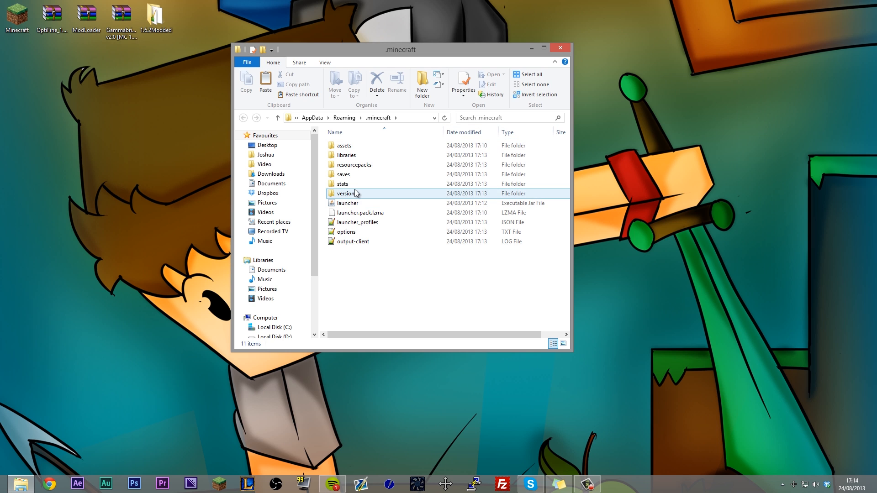
pyautogui.doubleClick(345, 193)
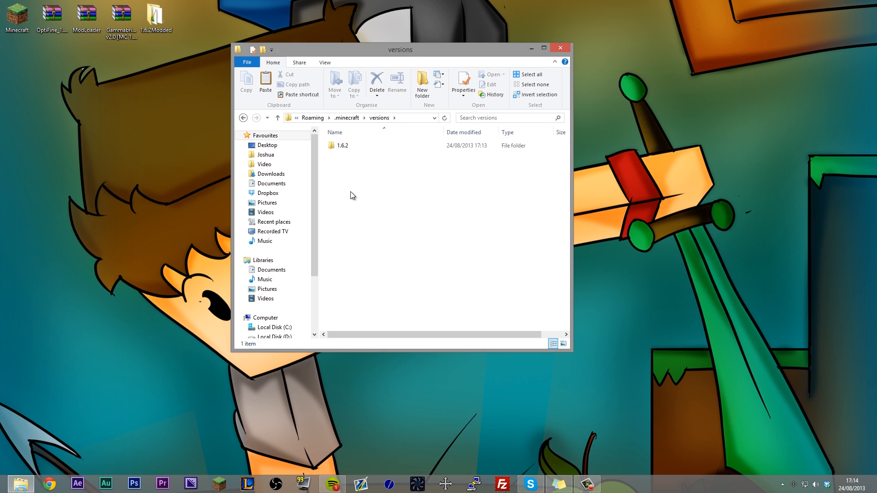
pyautogui.click(342, 145)
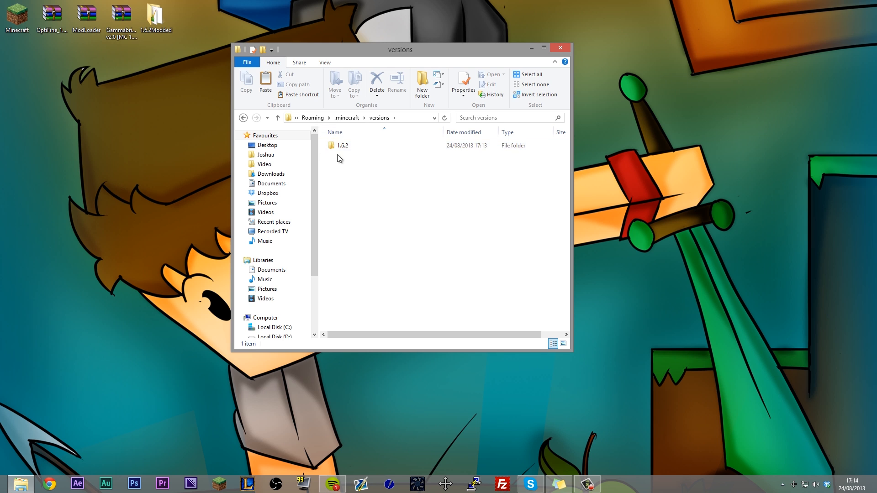
pyautogui.click(342, 145)
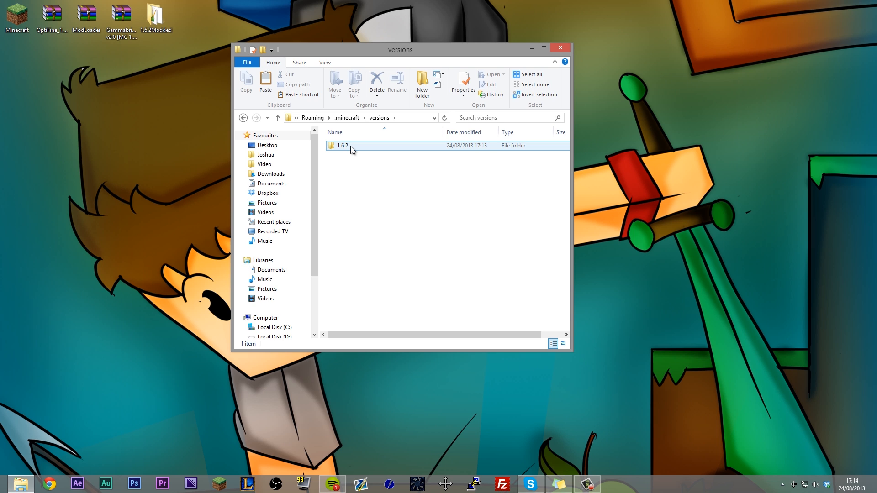
pyautogui.doubleClick(344, 145)
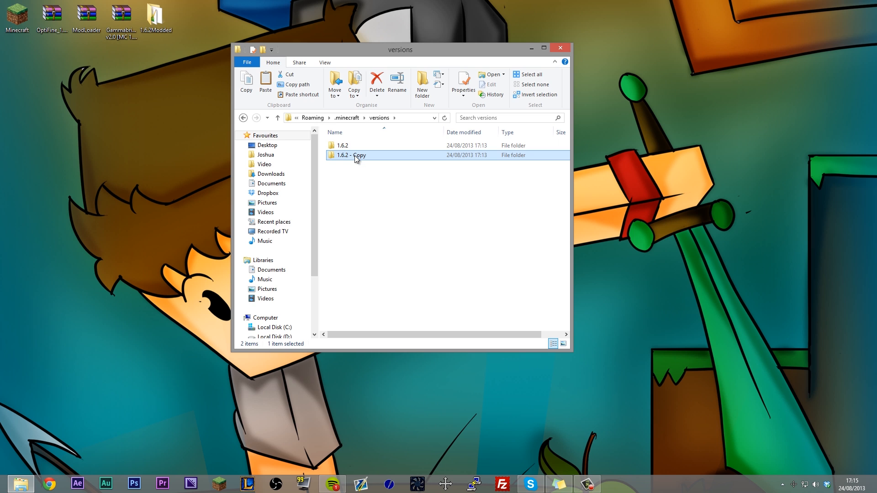
pyautogui.moveTo(356, 159)
pyautogui.write('Modloader')
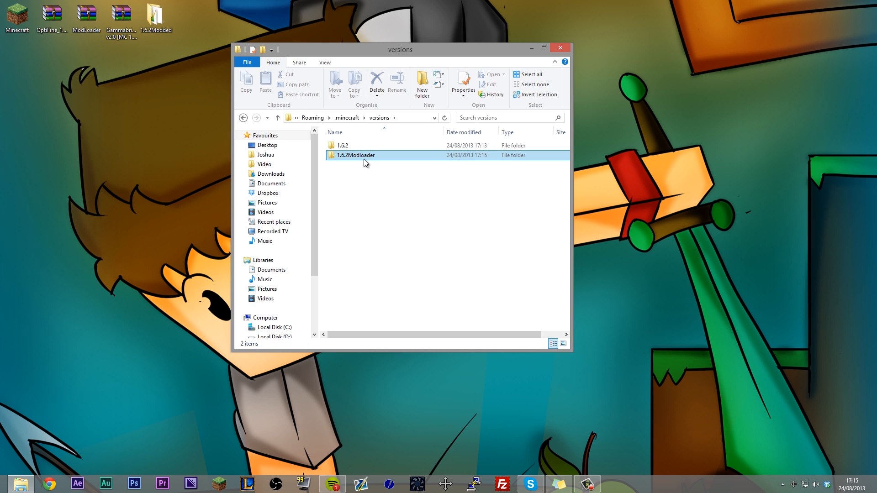
# Inside 1.6.2Modloader, rename the jar to 1.6.2Modloader and open the JSON in Notepad++.
pyautogui.doubleClick(353, 154)
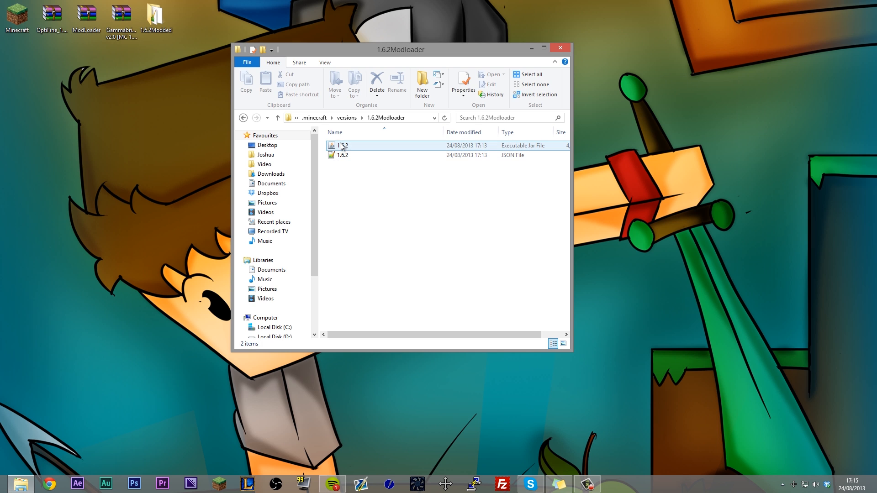
pyautogui.click(341, 145)
pyautogui.write('Modloader')
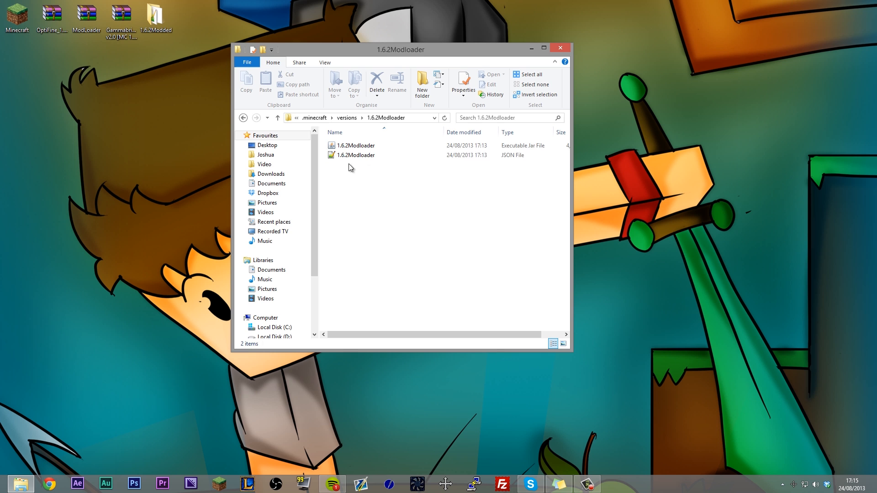
pyautogui.click(354, 154)
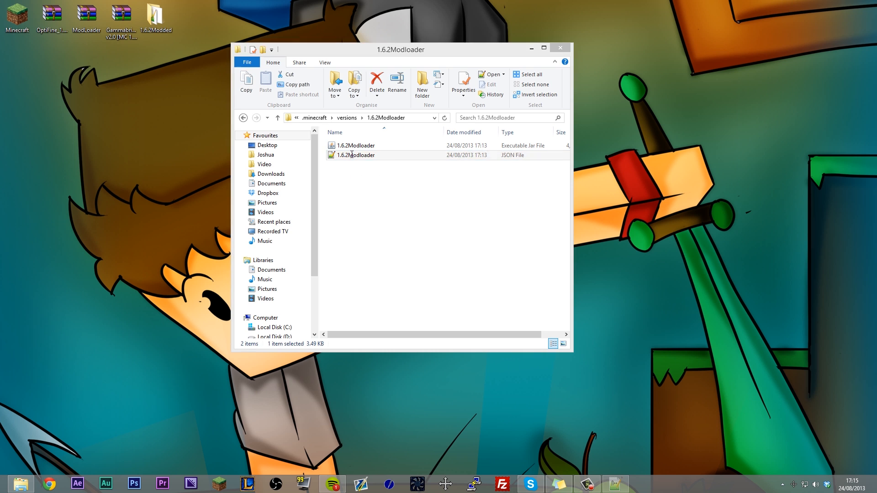
pyautogui.doubleClick(357, 155)
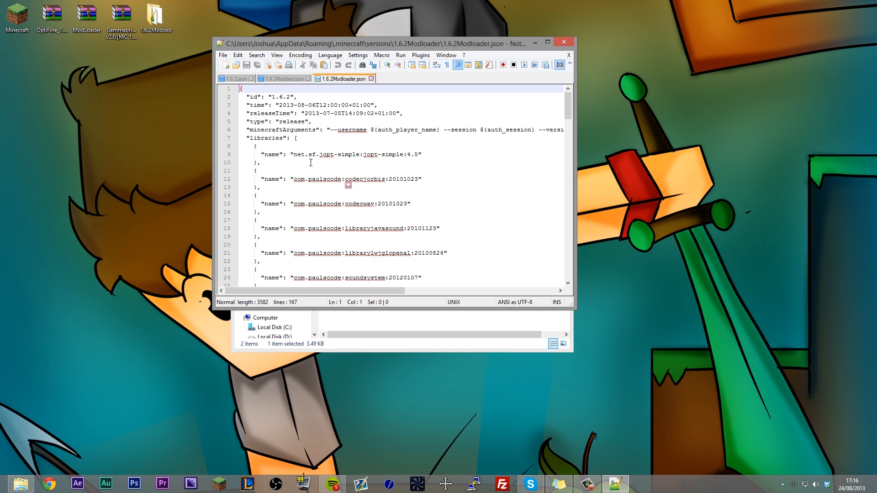
# Change the JSON's "id" value to 1.6.2Modloader and review the time entries.
pyautogui.scroll(-3)
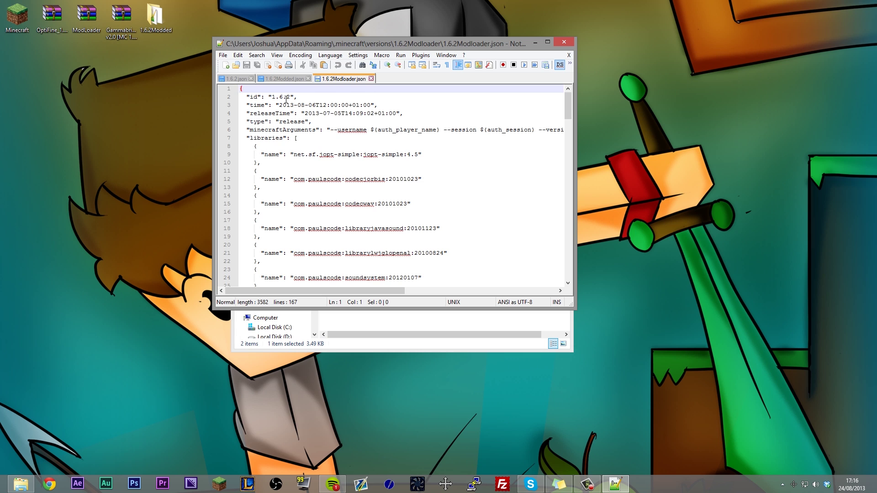
pyautogui.doubleClick(252, 97)
pyautogui.write('Modloader')
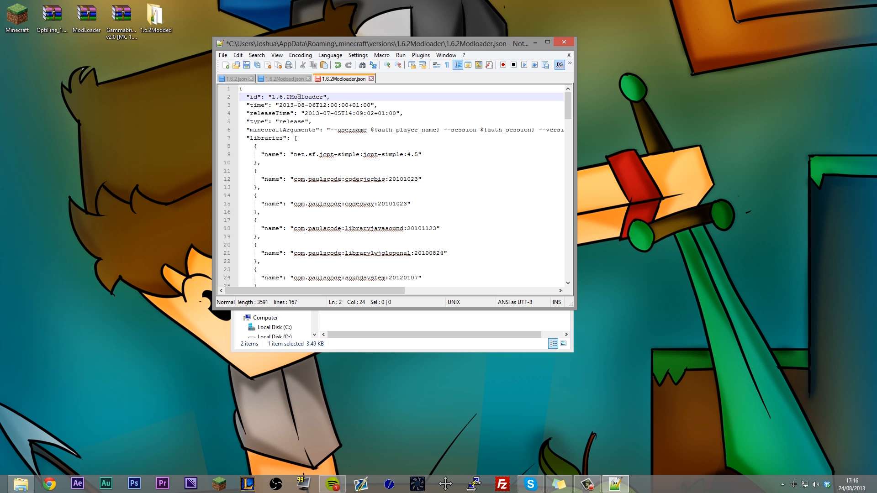
pyautogui.click(256, 105)
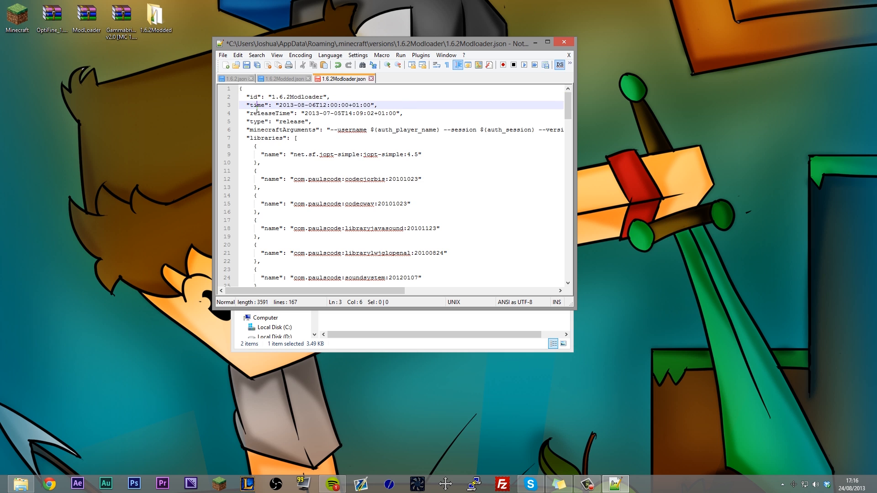
pyautogui.click(258, 114)
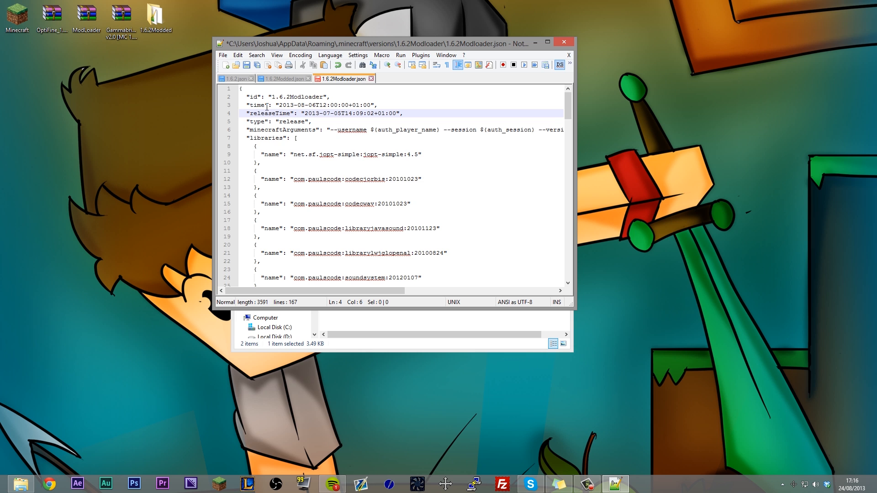
pyautogui.click(261, 105)
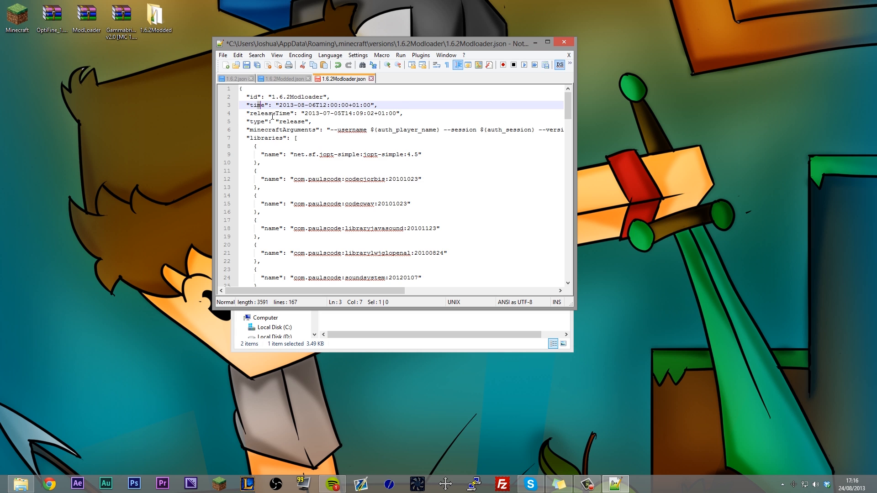
pyautogui.doubleClick(270, 113)
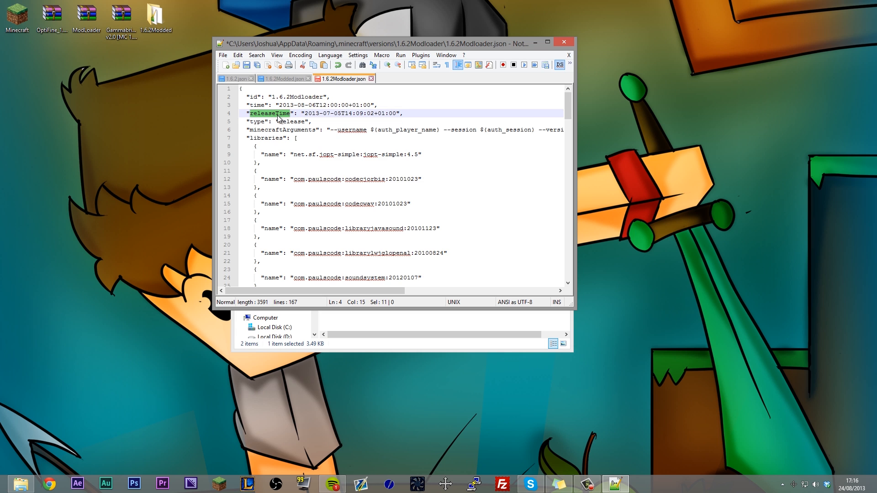
pyautogui.click(277, 113)
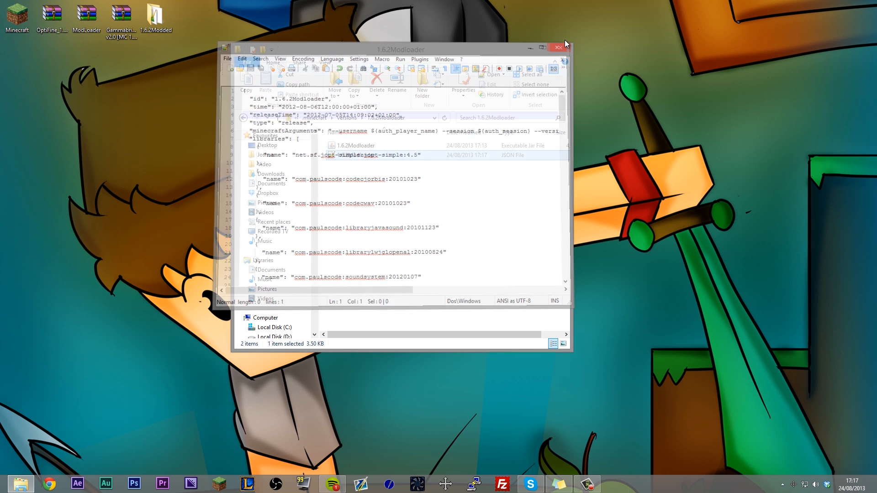
# Close Notepad++ and open 1.6.2Modloader.jar as an archive in WinRAR.
pyautogui.click(561, 44)
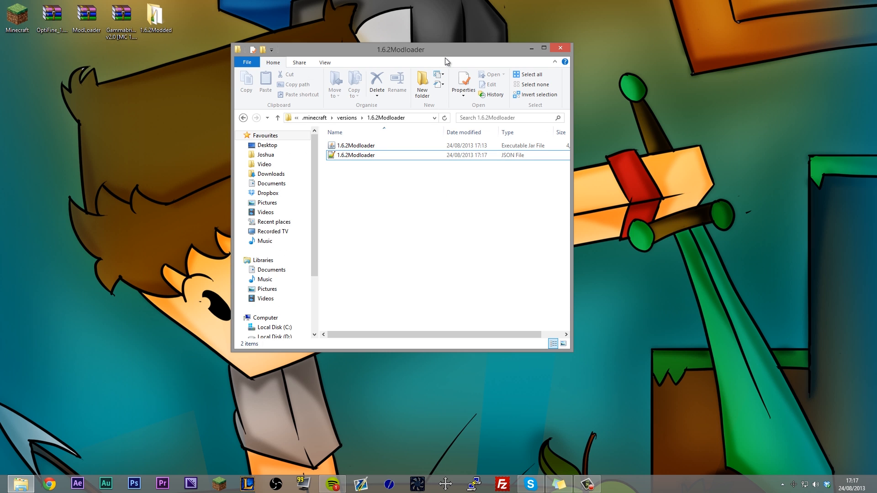
pyautogui.click(355, 145)
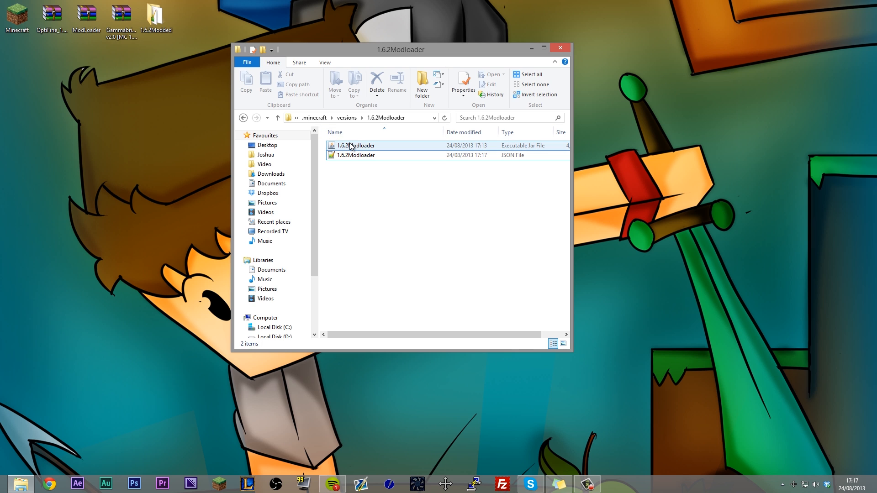
pyautogui.rightClick(352, 145)
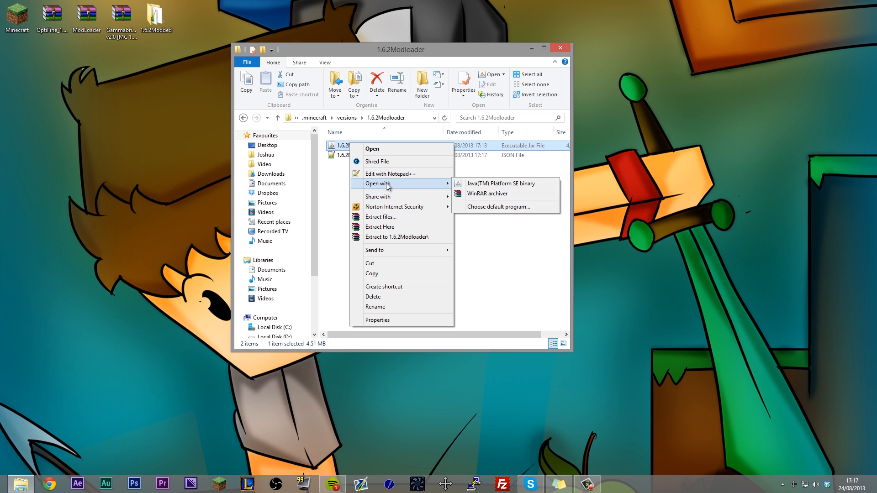
pyautogui.click(487, 194)
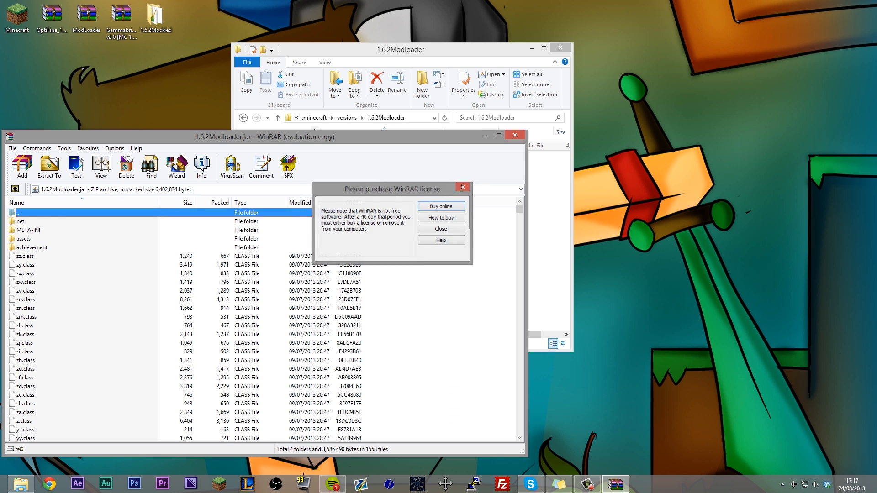
# Delete the META-INF folder from the 1.6.2Modloader jar.
pyautogui.click(441, 228)
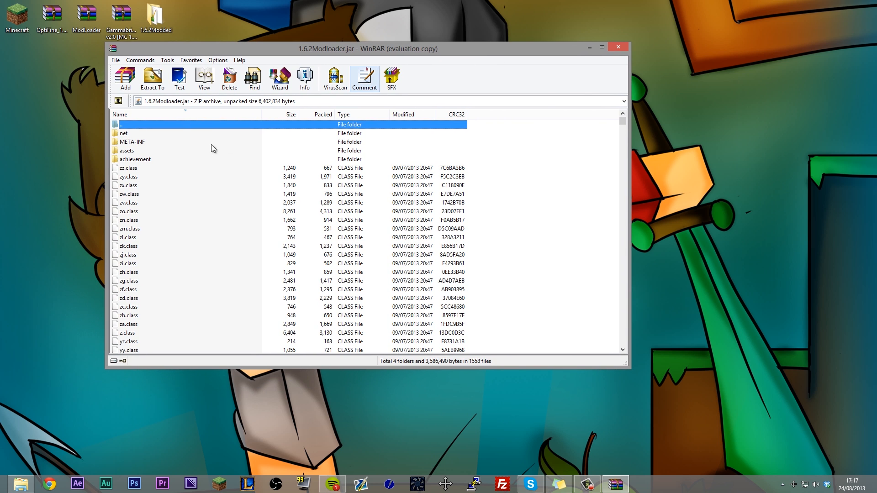
pyautogui.click(133, 141)
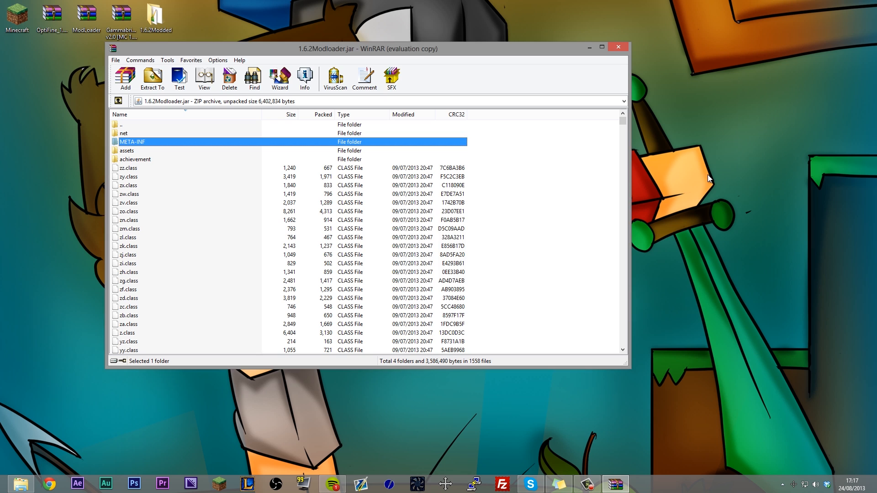
pyautogui.click(230, 78)
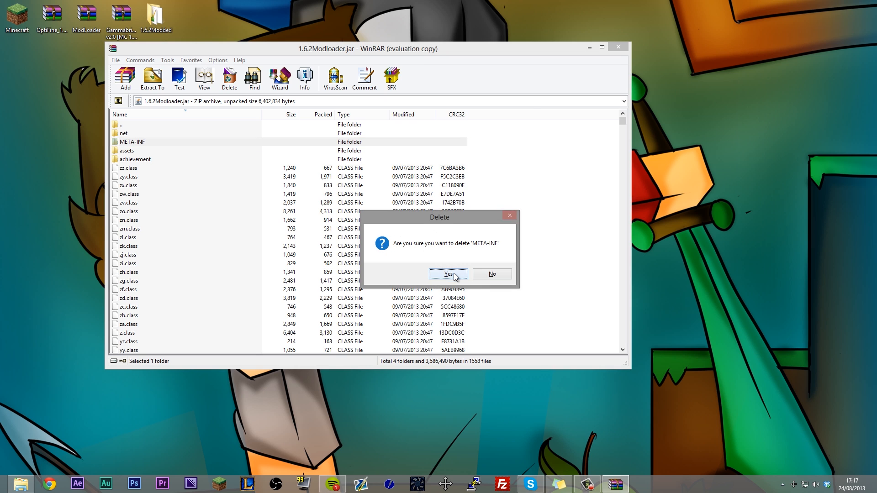
pyautogui.click(449, 275)
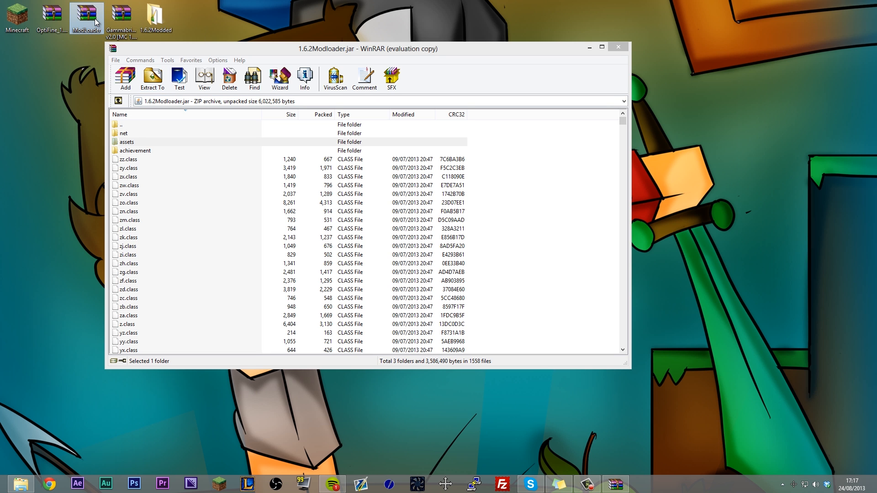
# Add the ModLoader archive's files into the 1.6.2Modloader jar.
pyautogui.doubleClick(84, 14)
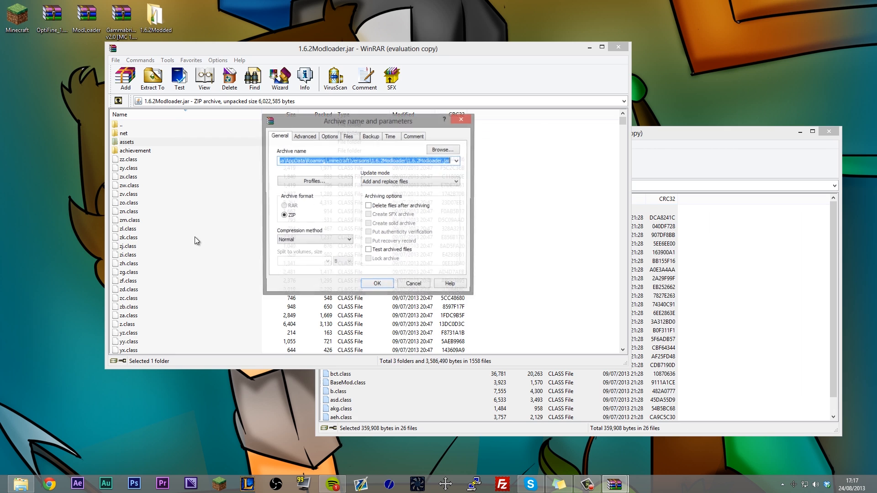
pyautogui.click(377, 284)
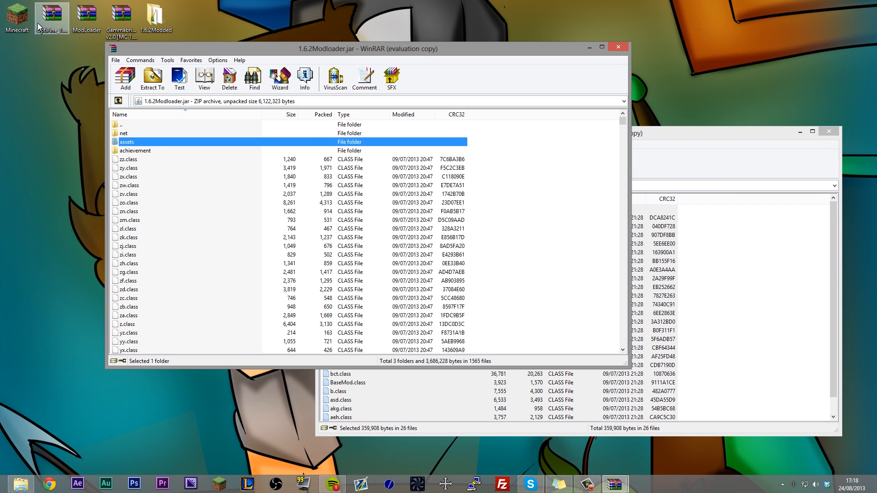
# Add all OptiFine archive files into the 1.6.2Modloader jar.
pyautogui.doubleClick(49, 13)
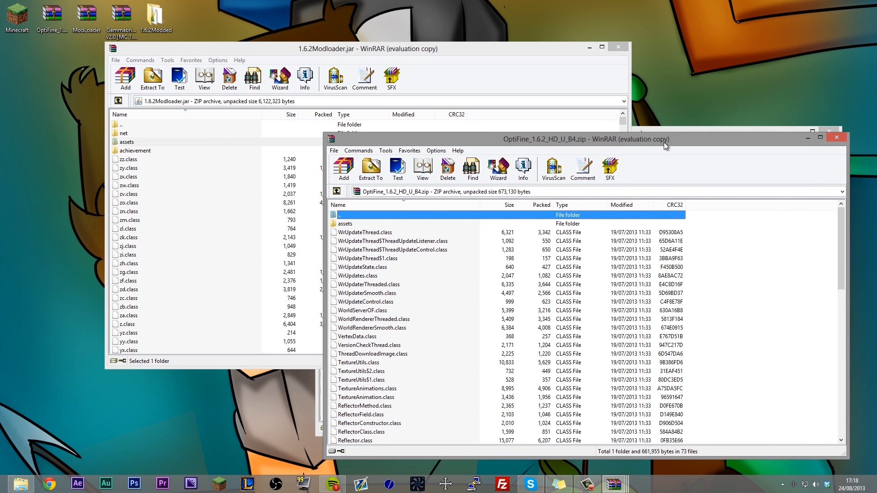
pyautogui.press('ctrl+a')
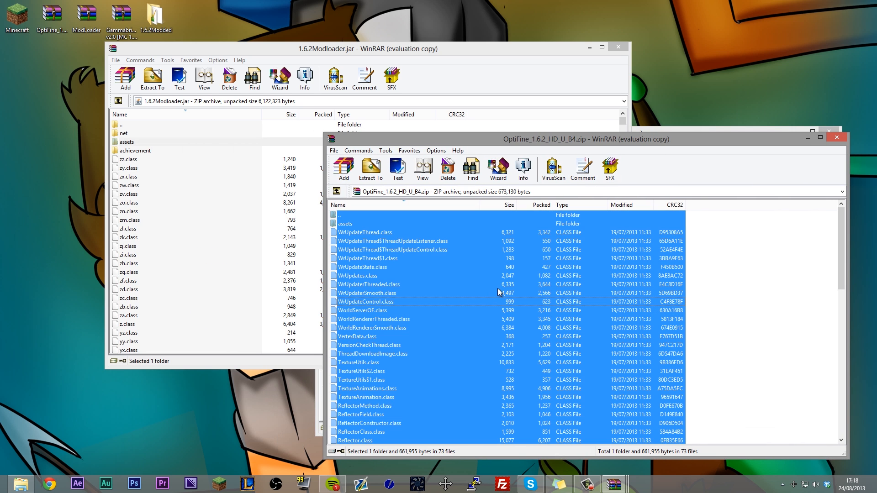
pyautogui.click(125, 78)
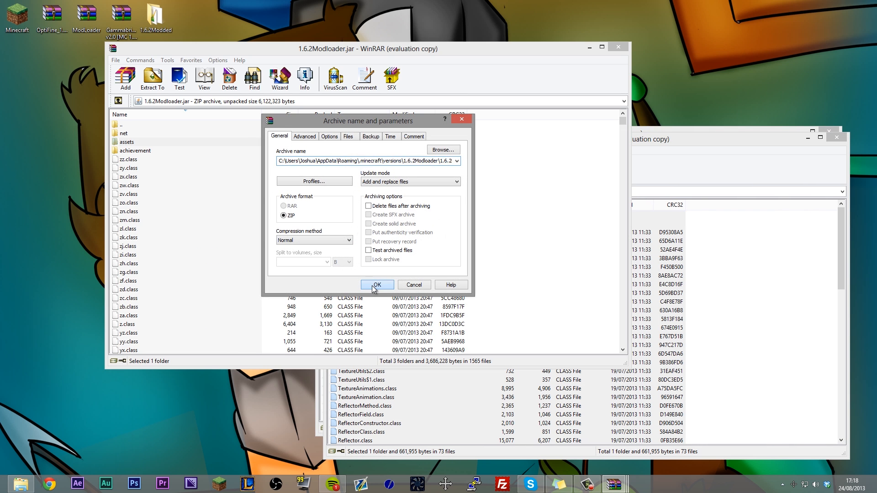
pyautogui.click(377, 285)
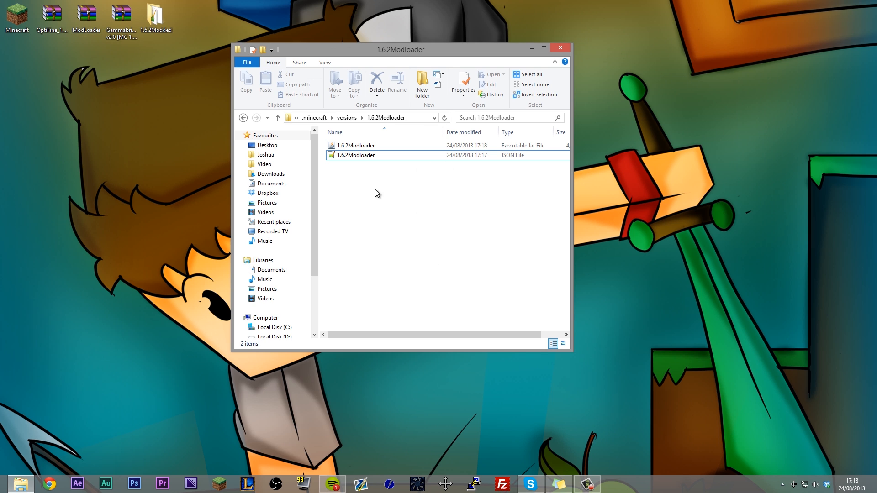
# Create a mods folder inside 1.6.2Modloader and place the Gammabright v2.0 zip in it.
pyautogui.rightClick(378, 193)
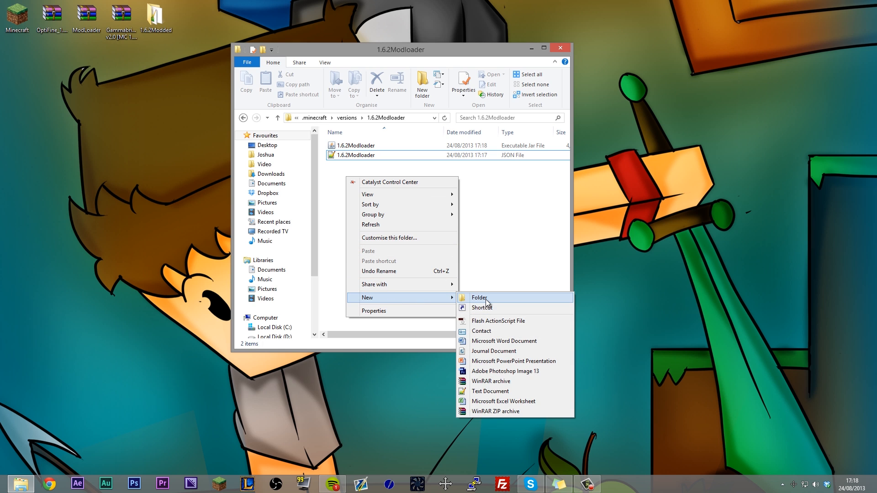
pyautogui.click(479, 298)
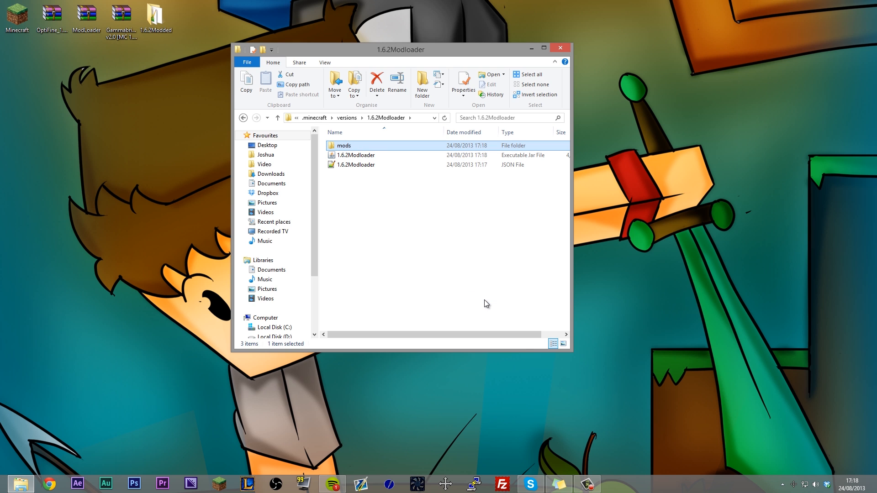
pyautogui.doubleClick(343, 146)
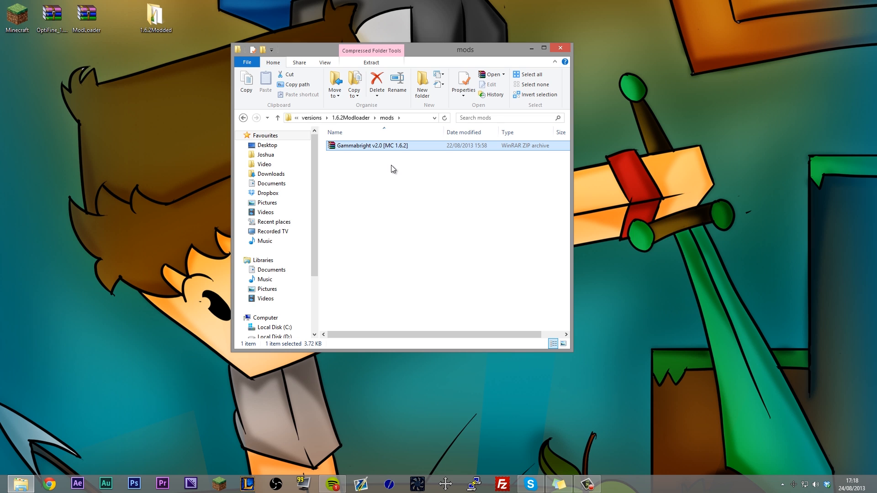
pyautogui.moveTo(369, 172)
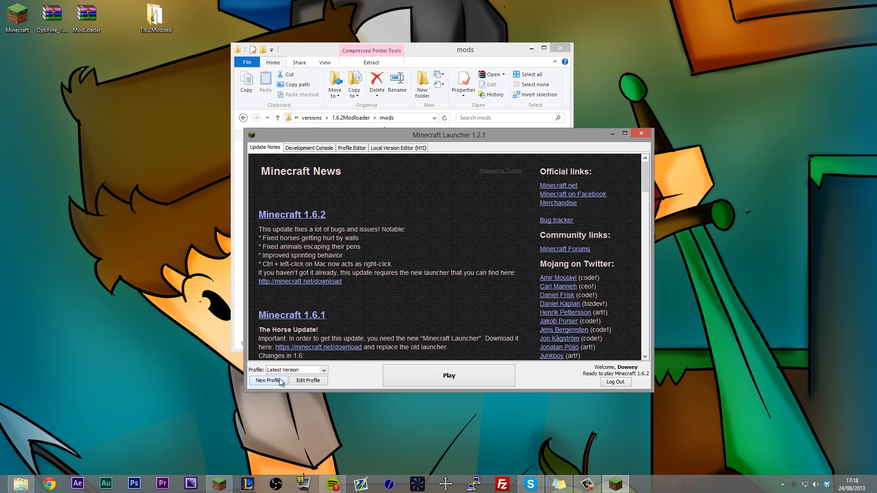
# Create and save a Modloader profile using release 1.6.2Modloader, then start it with Play.
pyautogui.click(268, 381)
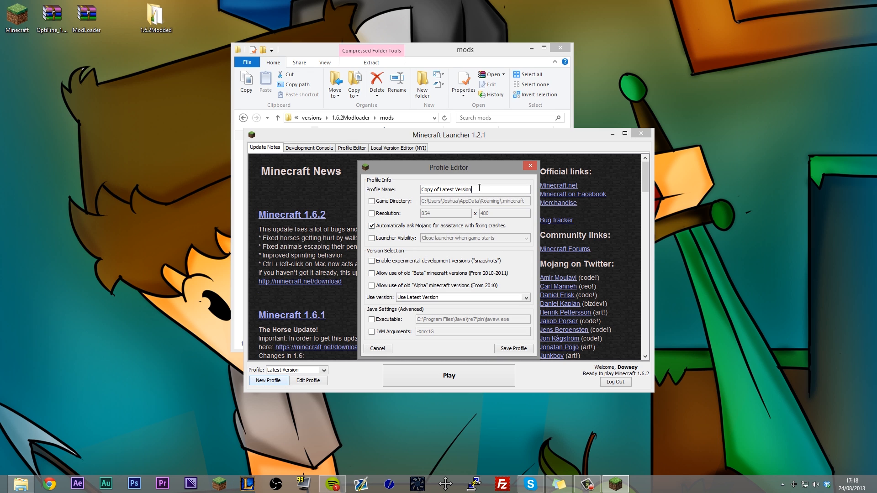
pyautogui.write('Modlo')
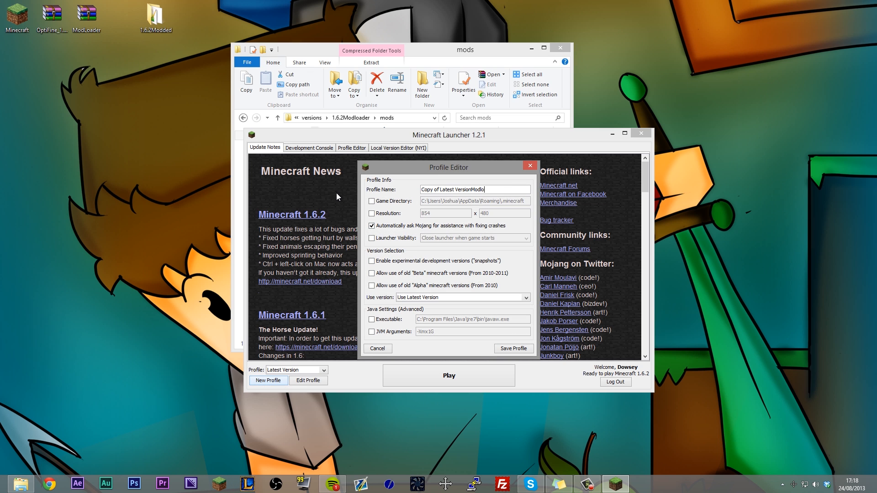
pyautogui.write('Modloader')
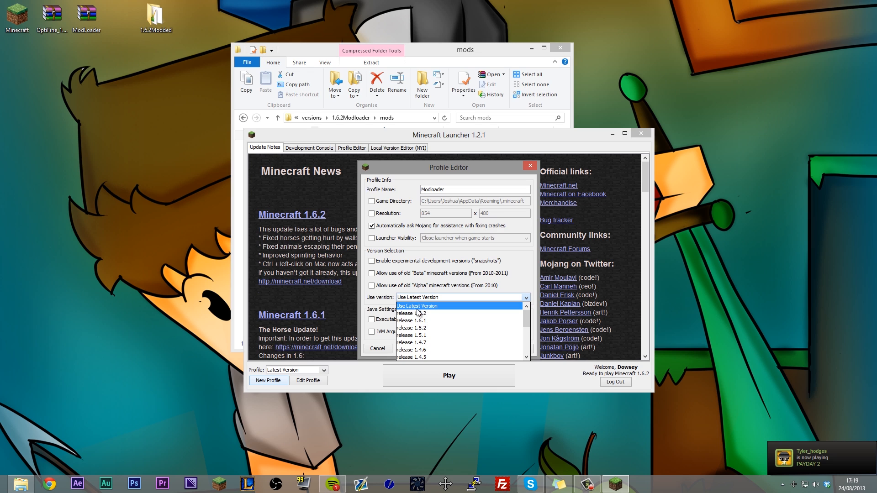
pyautogui.scroll(-3)
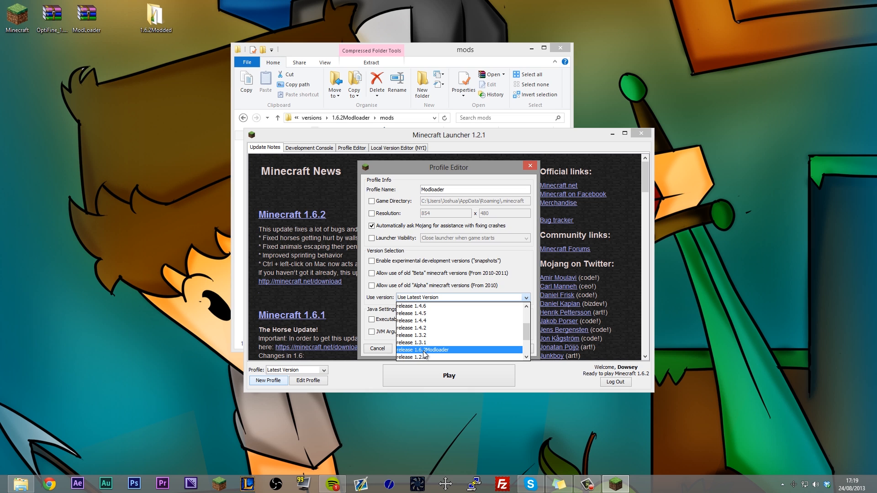
pyautogui.click(424, 349)
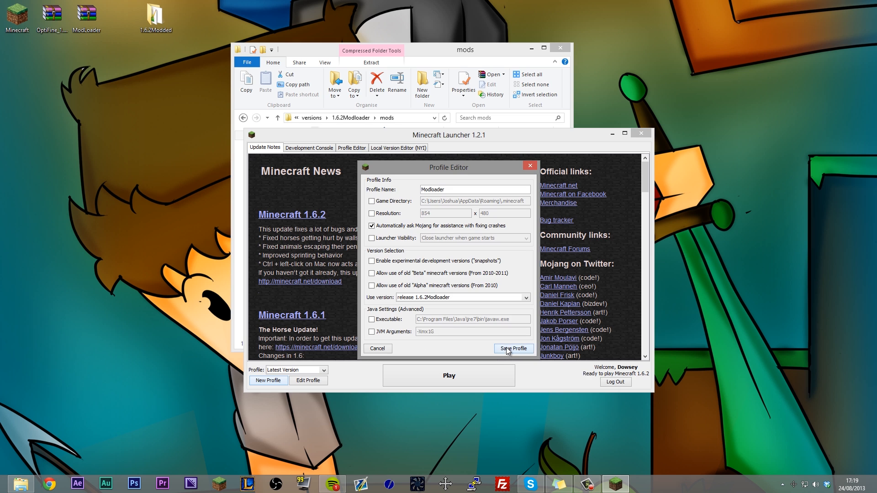
pyautogui.click(513, 349)
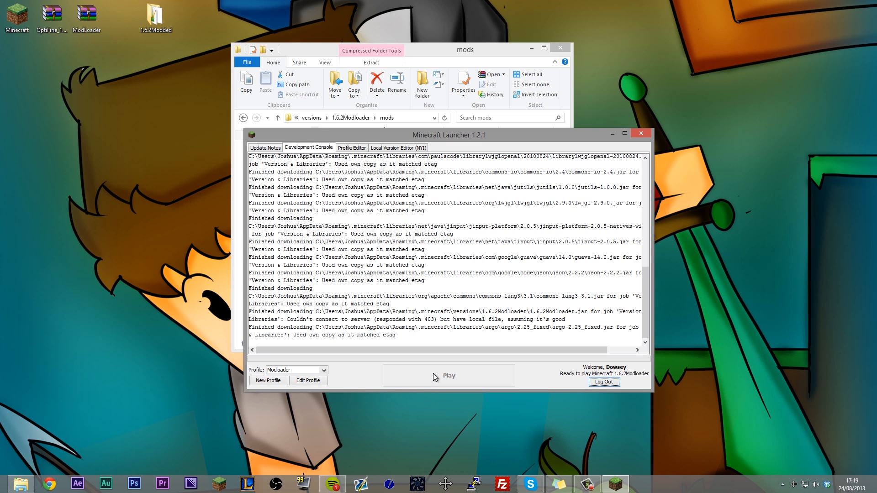
# Create a new Singleplayer Survival world named New World with default settings.
pyautogui.click(448, 376)
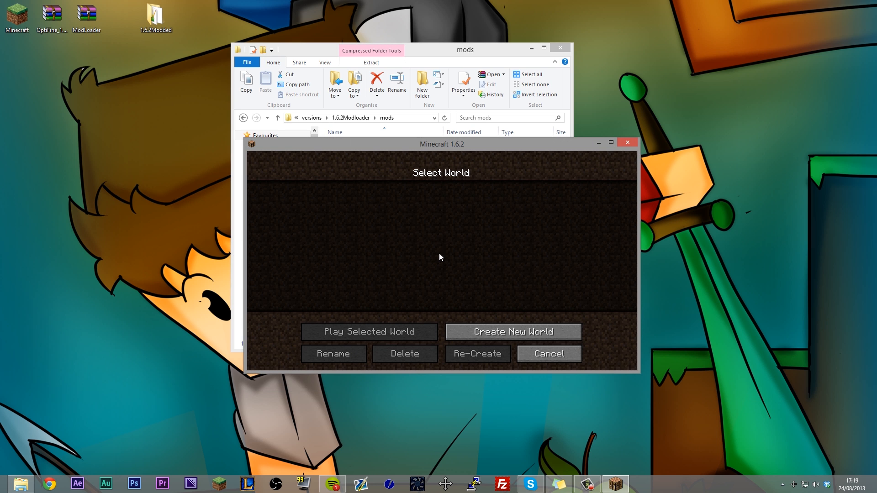
pyautogui.click(513, 332)
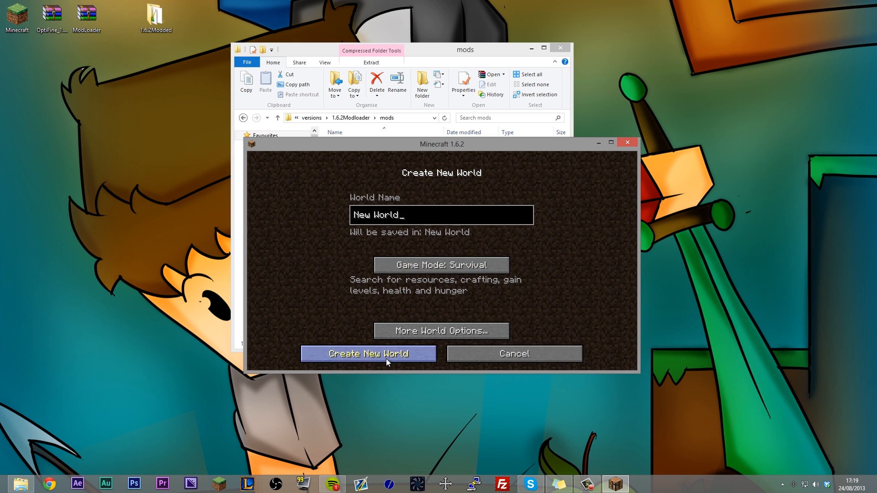
pyautogui.click(368, 353)
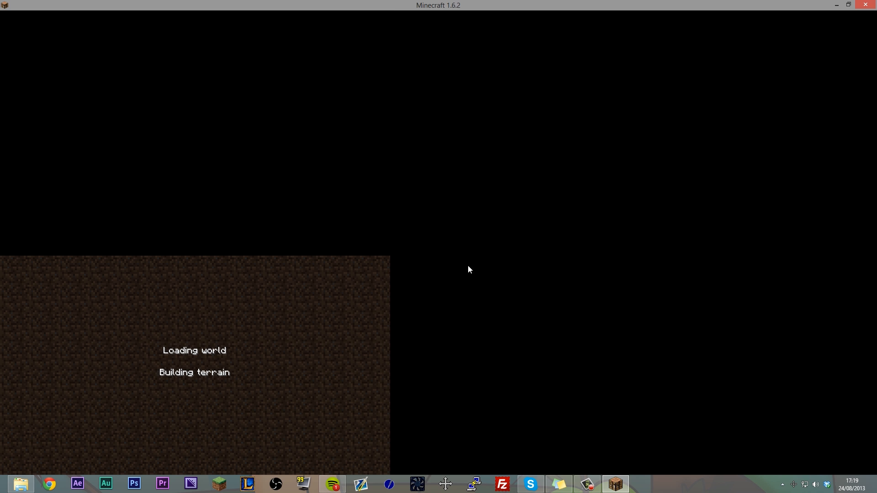
pyautogui.moveTo(358, 149)
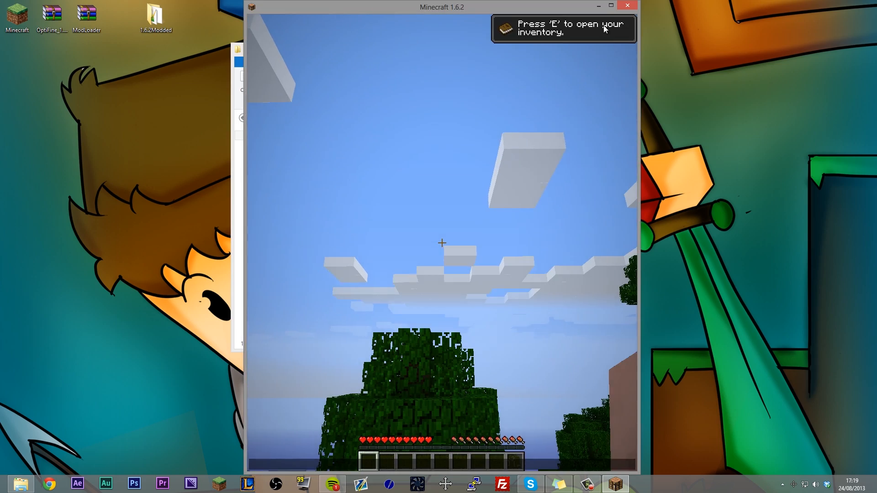
# Maximize the game window, check OptiFine's video settings, then save and quit to title.
pyautogui.click(613, 4)
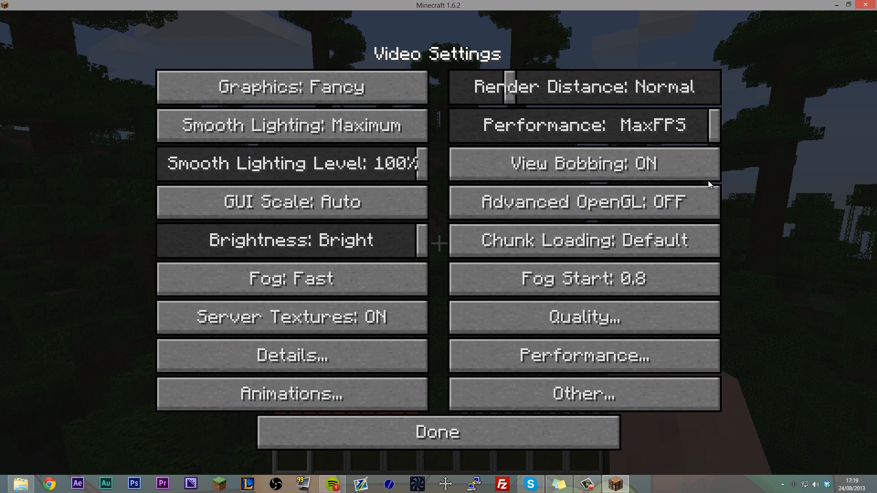
pyautogui.click(585, 240)
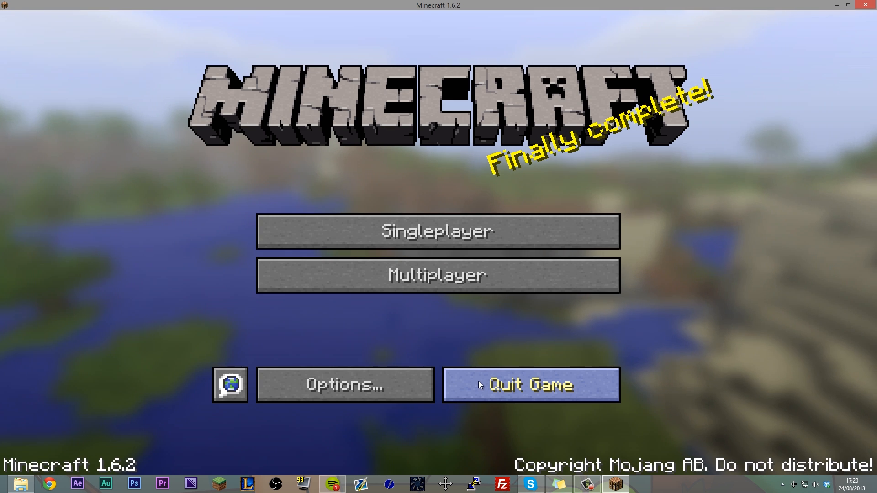
# Quit Minecraft and move the 1.6.2Modded folder from the desktop into the versions folder.
pyautogui.click(532, 385)
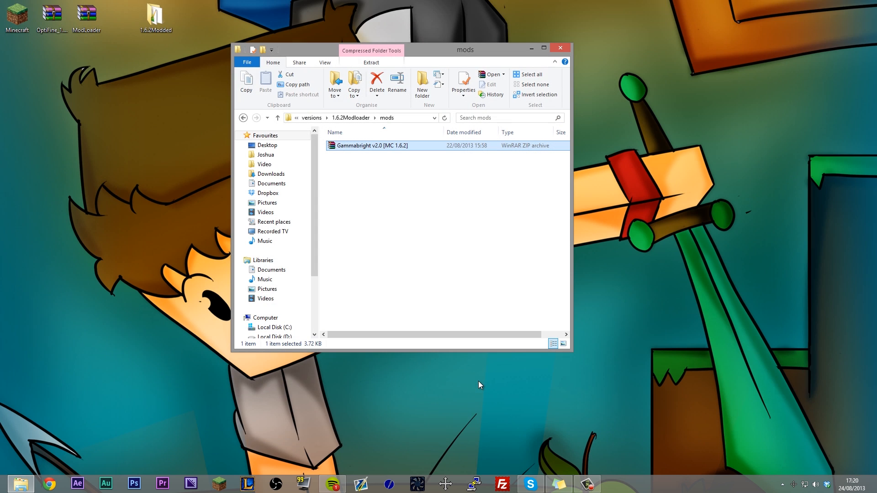
pyautogui.moveTo(472, 300)
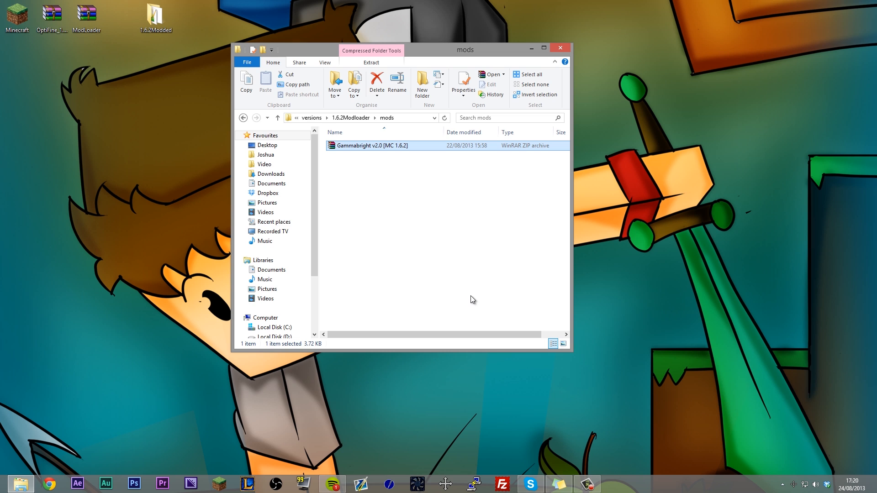
pyautogui.click(311, 118)
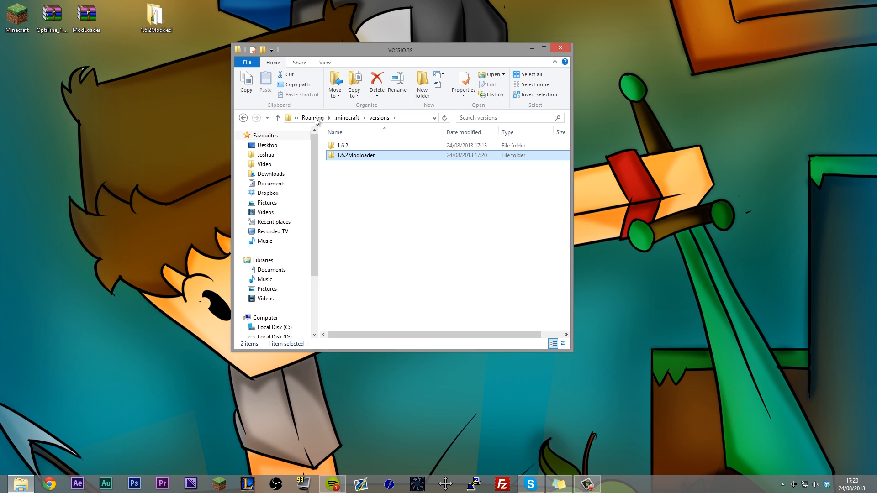
pyautogui.moveTo(185, 39)
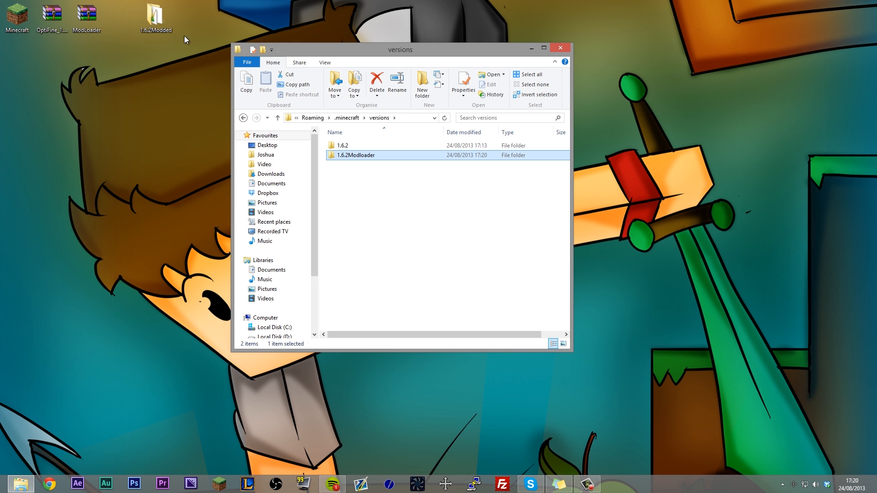
pyautogui.doubleClick(354, 155)
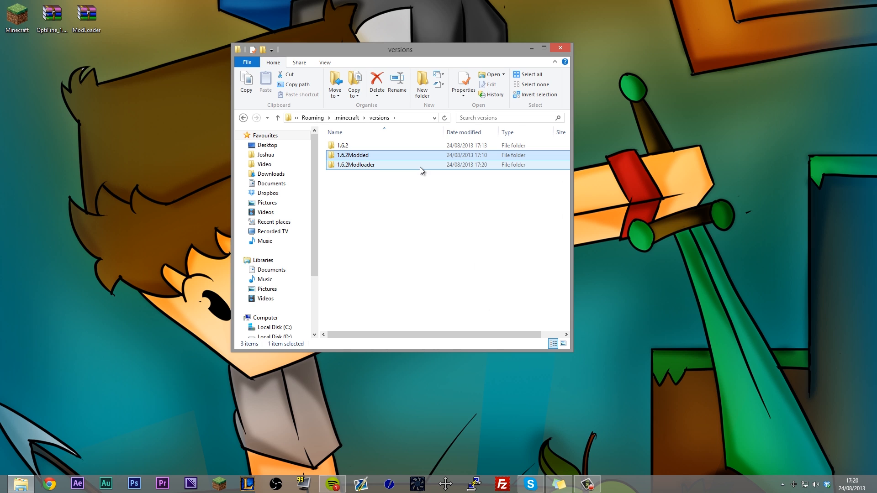
# Copy 1.6.2Modded as 1.6.2Tutorial, rename its jar and JSON to 1.6.2Tutorial, and edit the JSON in Notepad++.
pyautogui.click(265, 82)
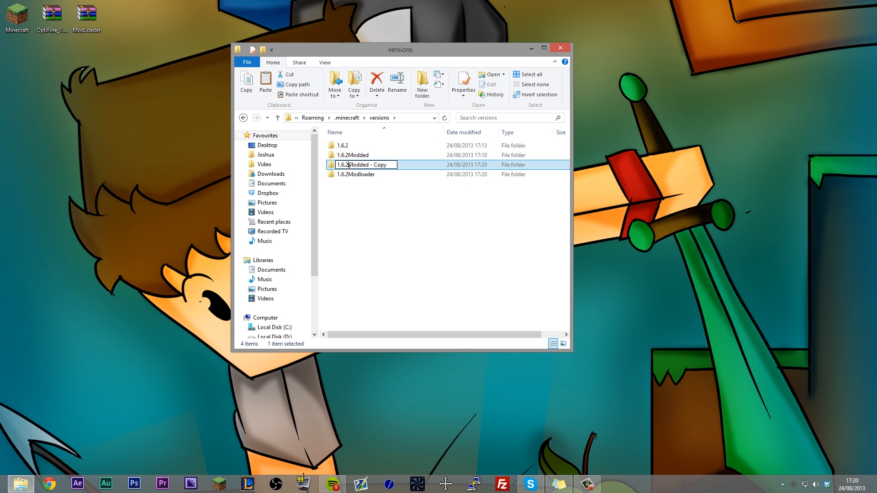
pyautogui.write('1.6.2Tuto')
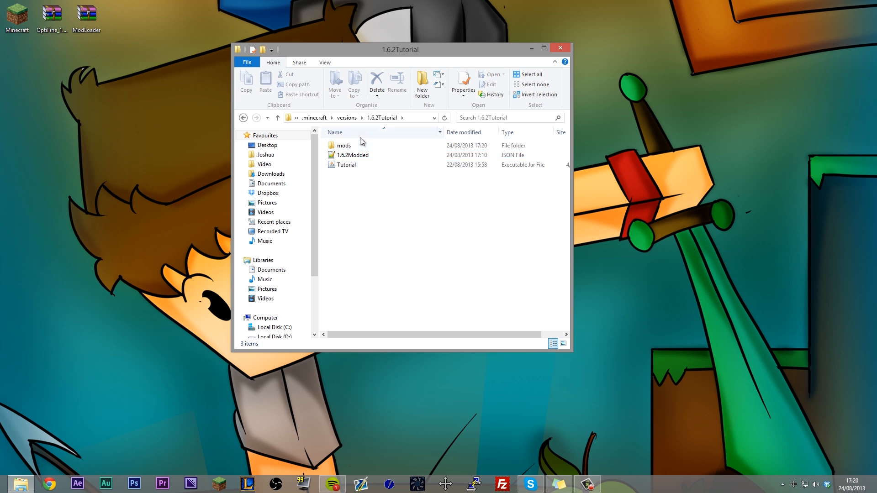
pyautogui.click(345, 164)
pyautogui.write('1.6.2')
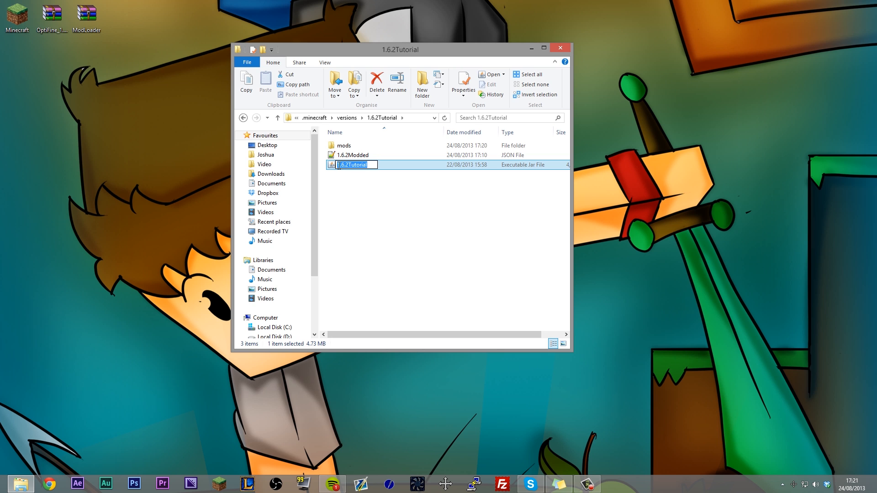
pyautogui.click(351, 155)
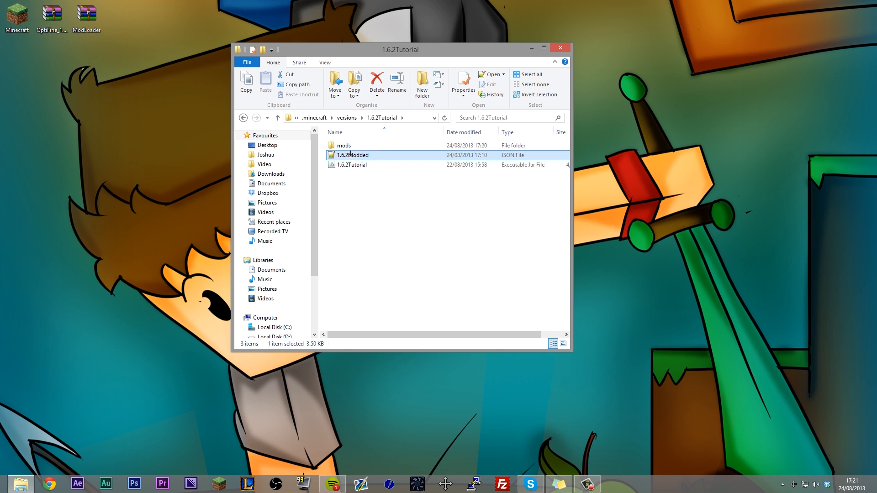
pyautogui.rightClick(353, 155)
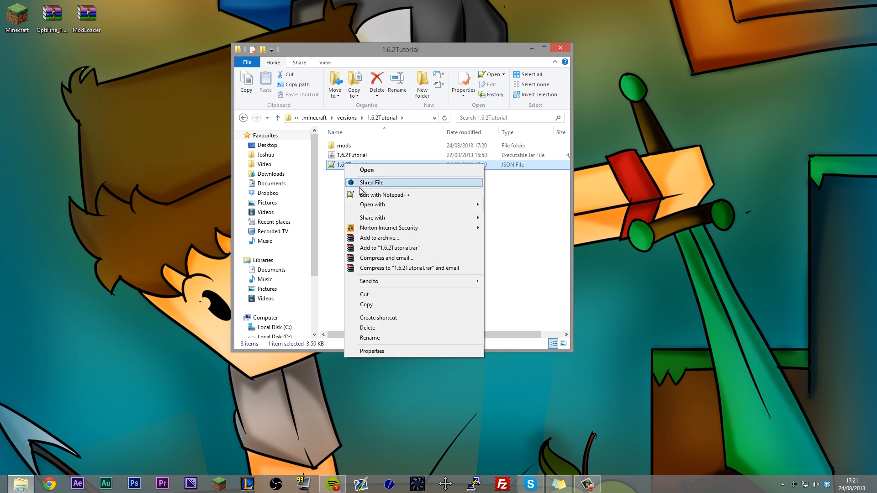
pyautogui.click(385, 195)
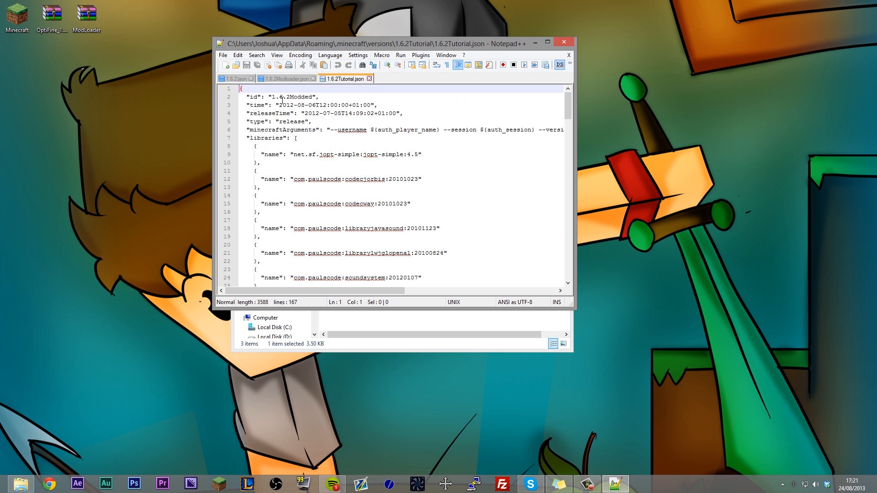
# Change the JSON id value to 1.6.2Tutorial, then close Notepad++ and the versions folder window.
pyautogui.click(277, 97)
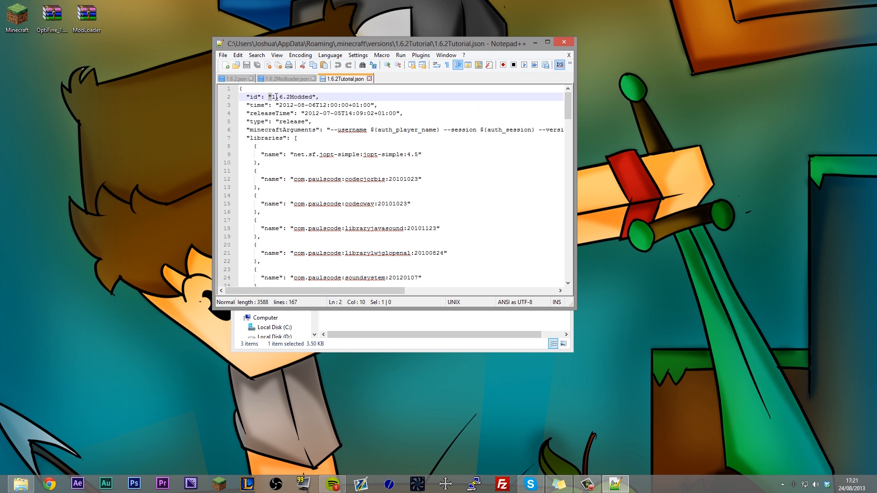
pyautogui.write('1.6.2Tutorial')
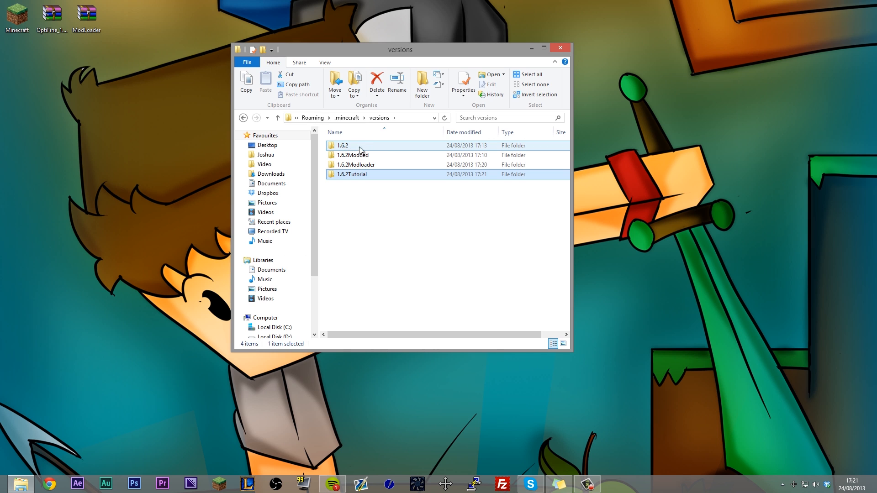
pyautogui.moveTo(358, 157)
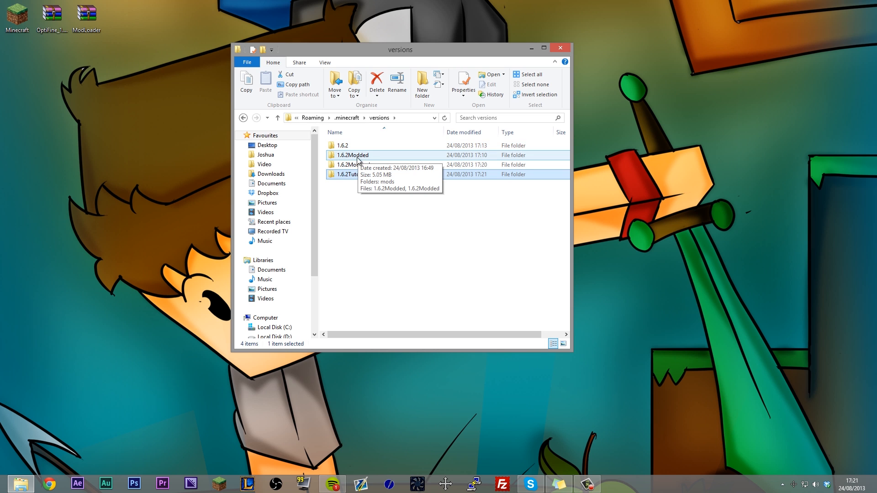
pyautogui.click(359, 174)
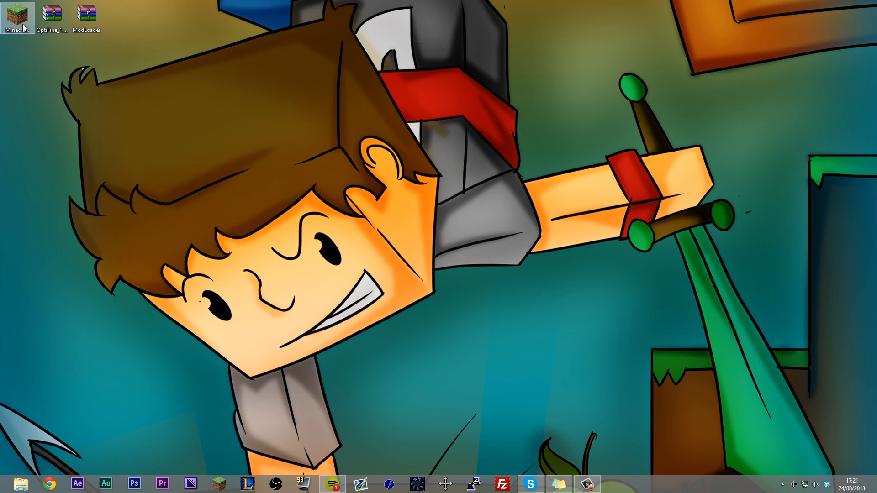
# Save a Modded Survival profile on 1.6.2Modded and a Tutorial profile on 1.6.2Tutorial in the launcher.
pyautogui.doubleClick(15, 14)
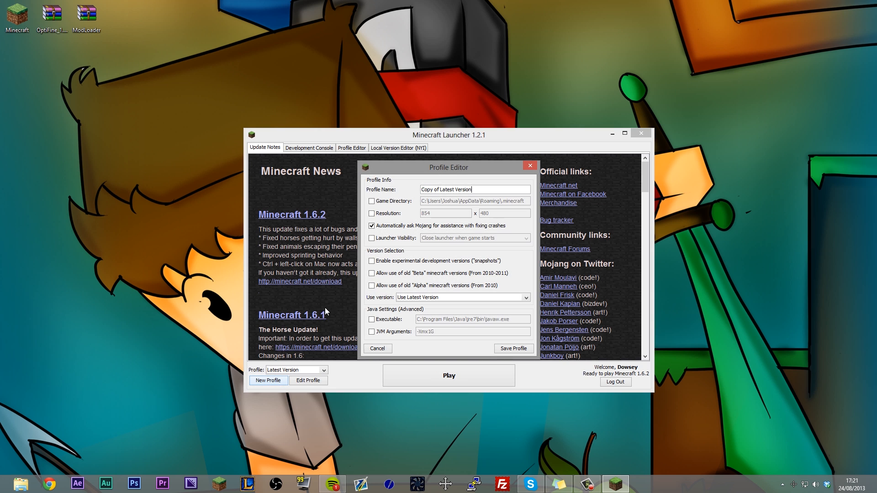
pyautogui.write('Modded Survival')
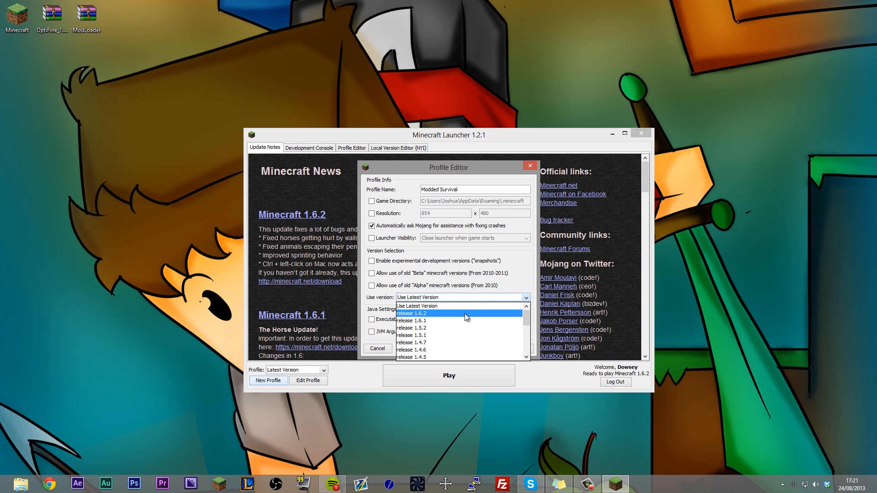
pyautogui.scroll(-3)
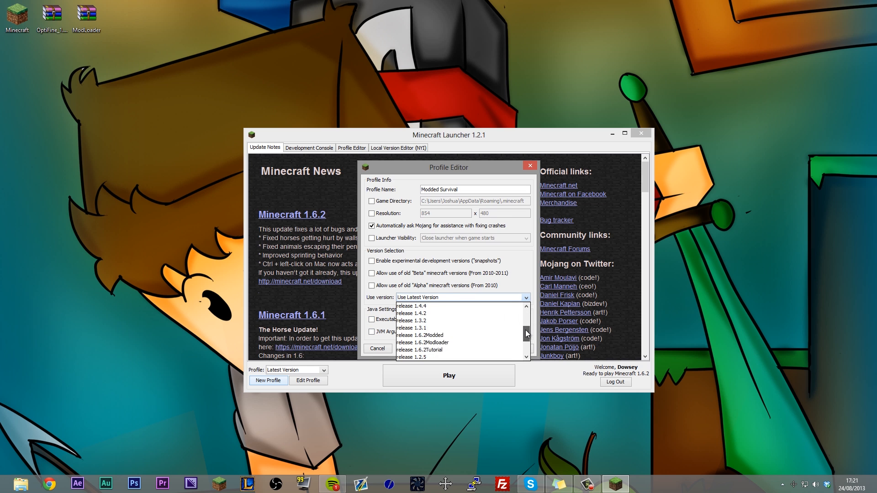
pyautogui.click(416, 334)
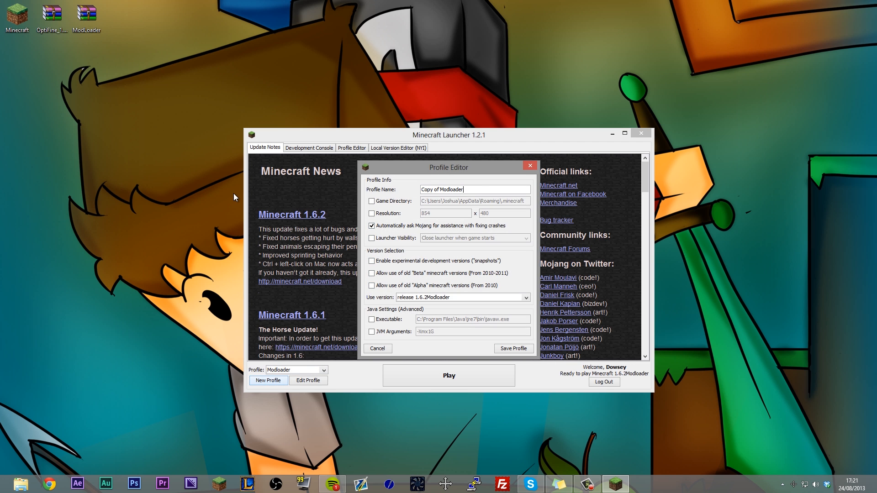
pyautogui.write('Tutorial')
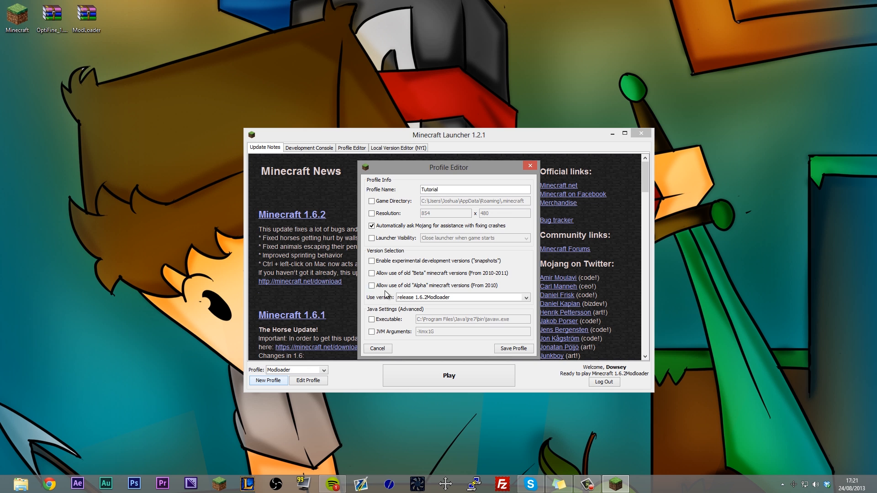
pyautogui.click(462, 298)
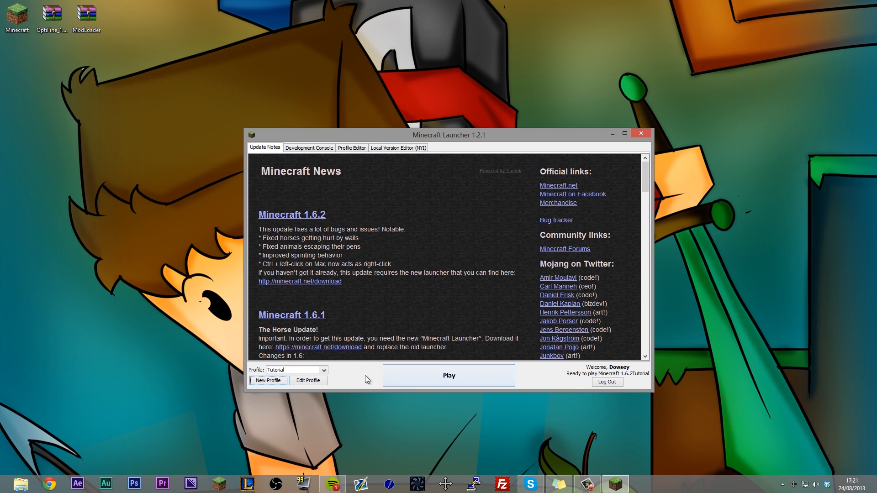
# Review the saved profiles and begin a new profile copied from Latest Version.
pyautogui.click(327, 370)
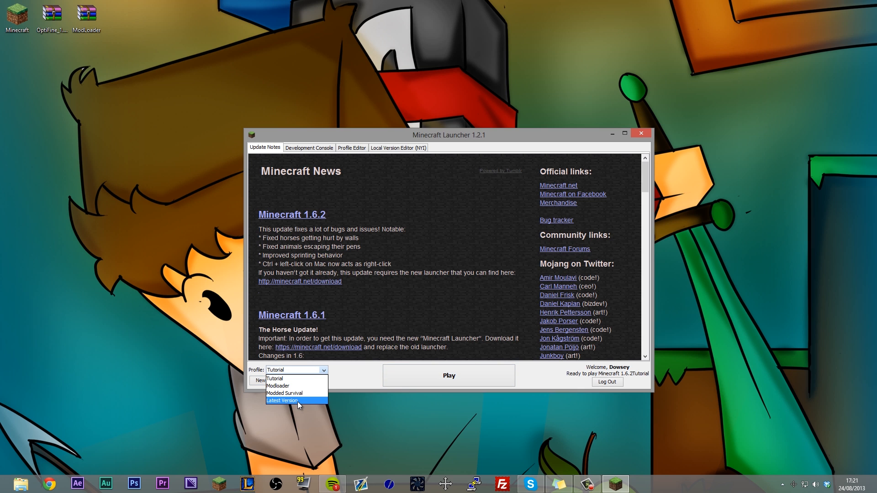
pyautogui.moveTo(293, 386)
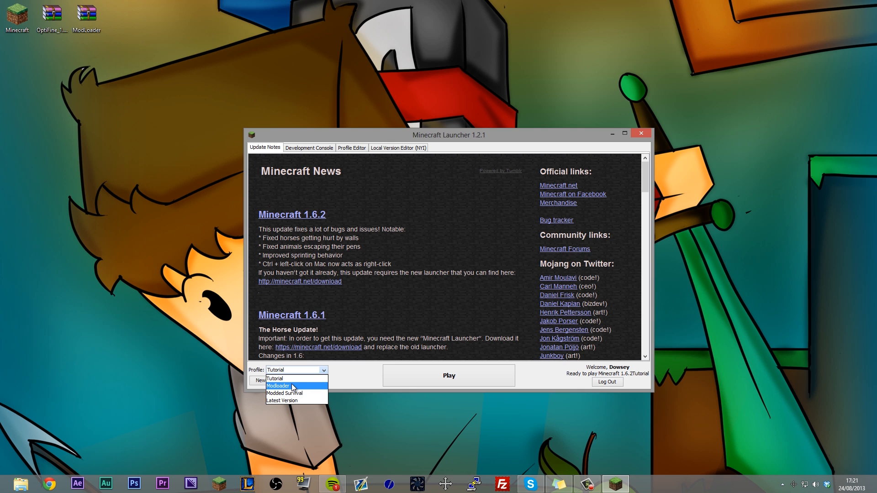
pyautogui.moveTo(302, 380)
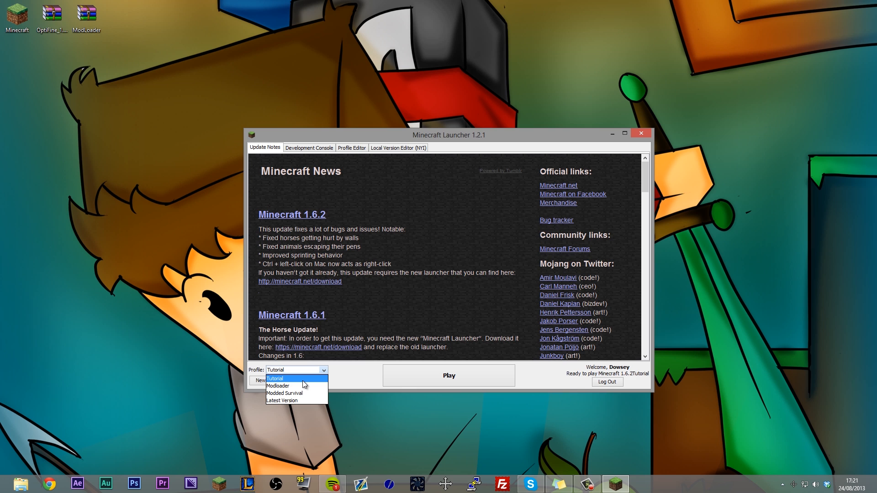
pyautogui.moveTo(301, 370)
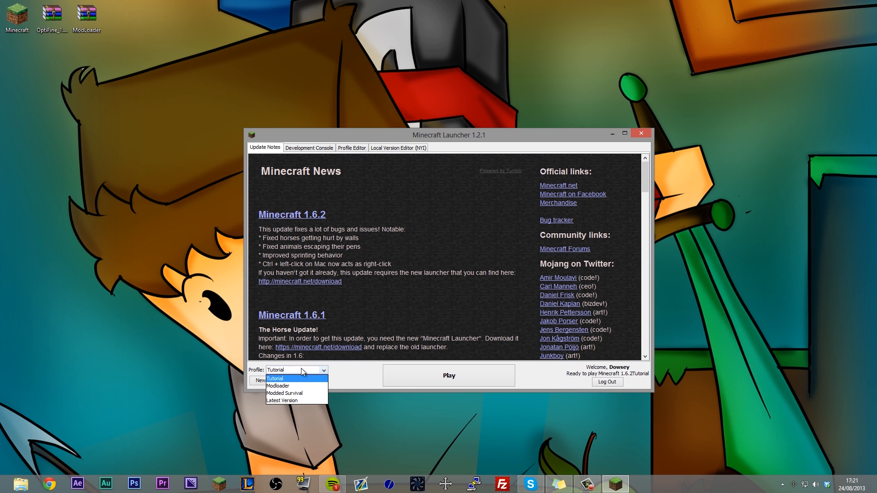
pyautogui.click(278, 386)
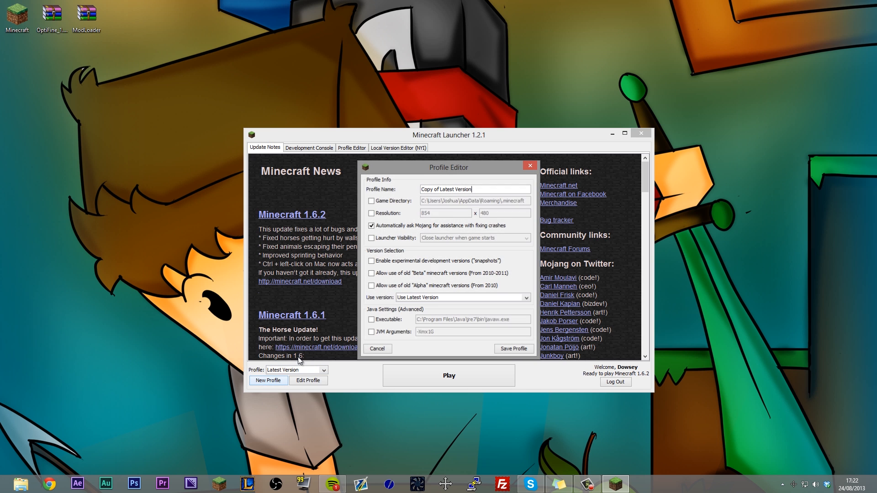
# Name the profile Beta 1.7, allow old Beta versions despite the warning, and choose old-beta b1.7.3.
pyautogui.tripleClick(446, 189)
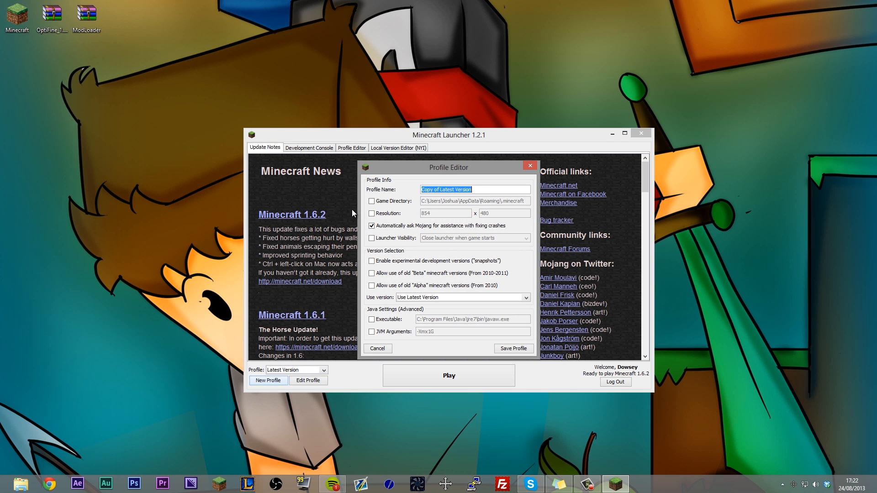
pyautogui.write('1.7')
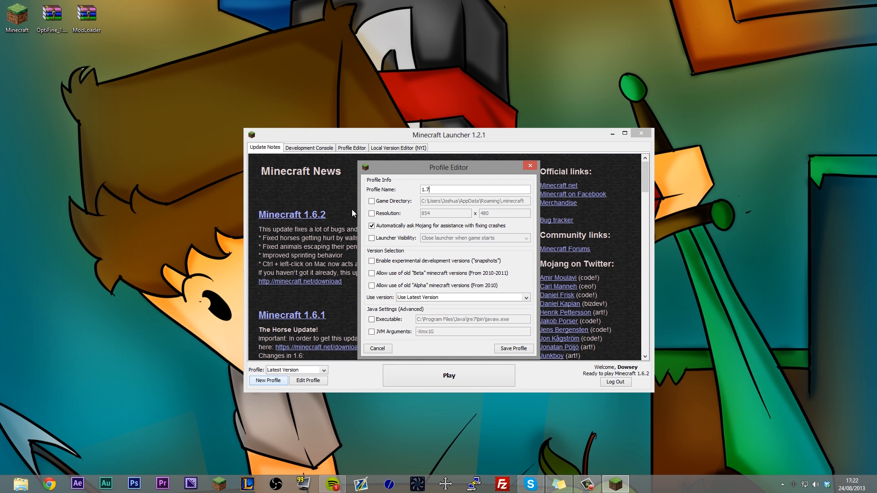
pyautogui.write('Beta')
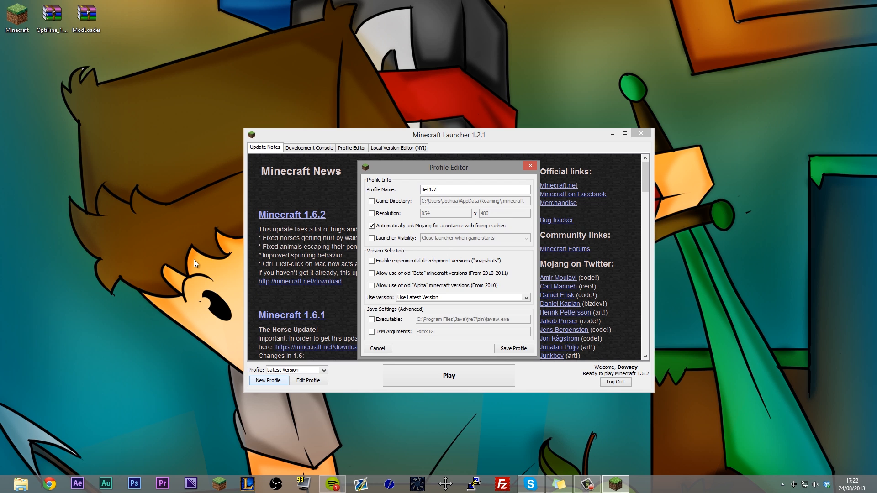
pyautogui.write('Beta 1.7')
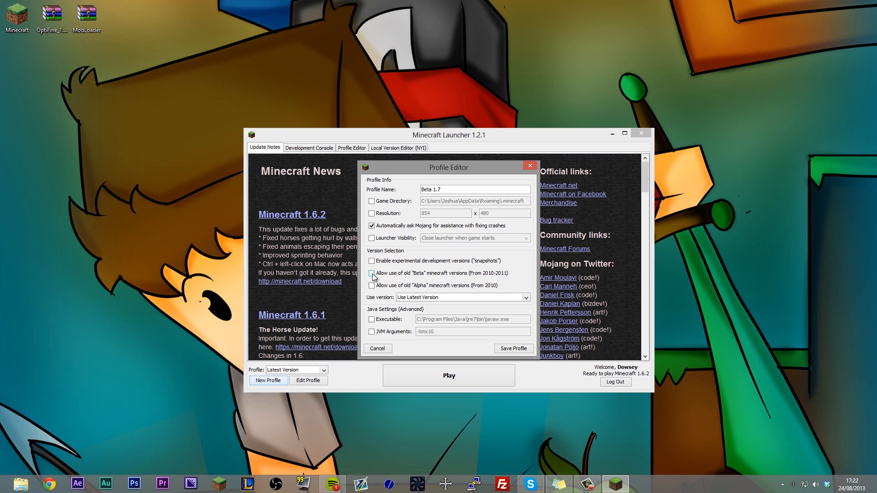
pyautogui.click(372, 274)
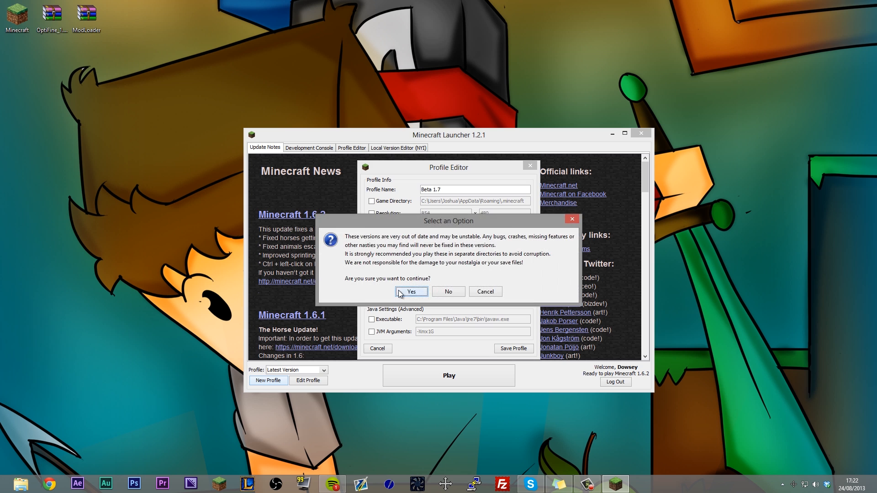
pyautogui.click(411, 292)
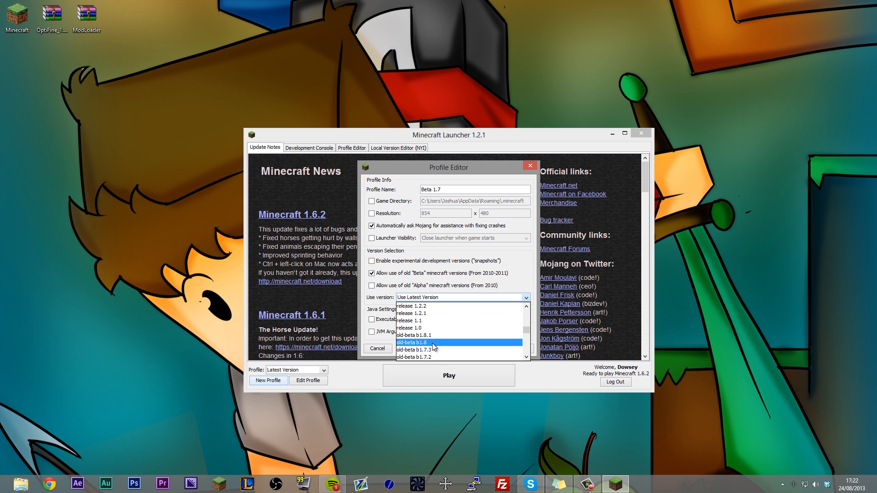
pyautogui.click(415, 350)
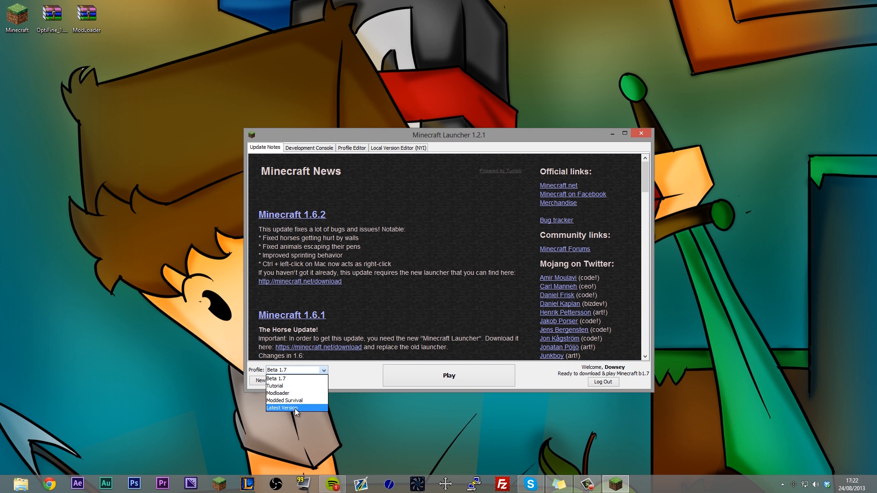
pyautogui.moveTo(290, 382)
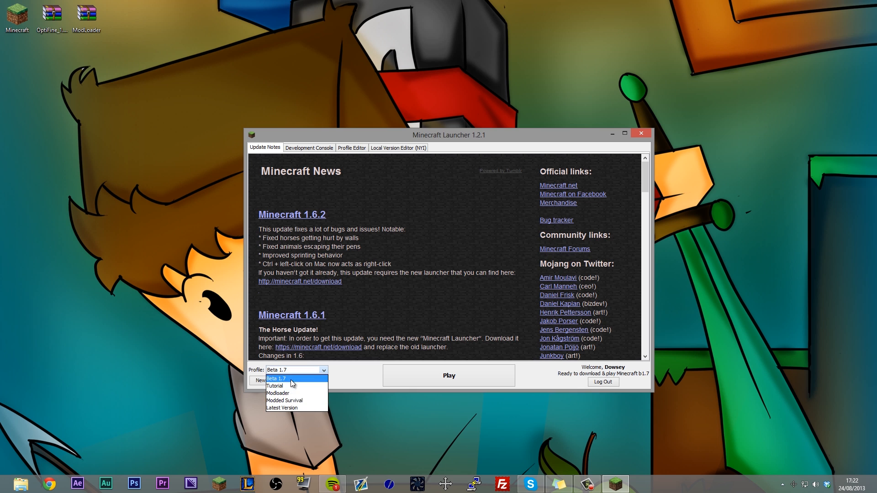
pyautogui.moveTo(297, 388)
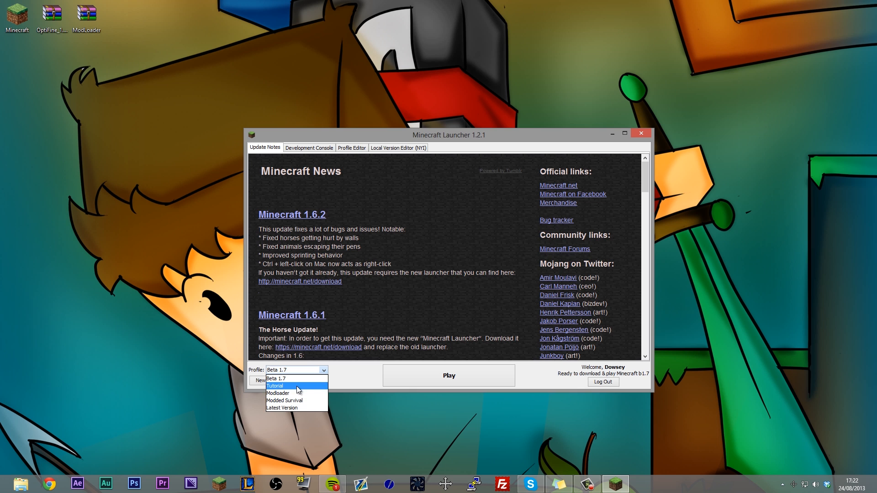
pyautogui.moveTo(301, 396)
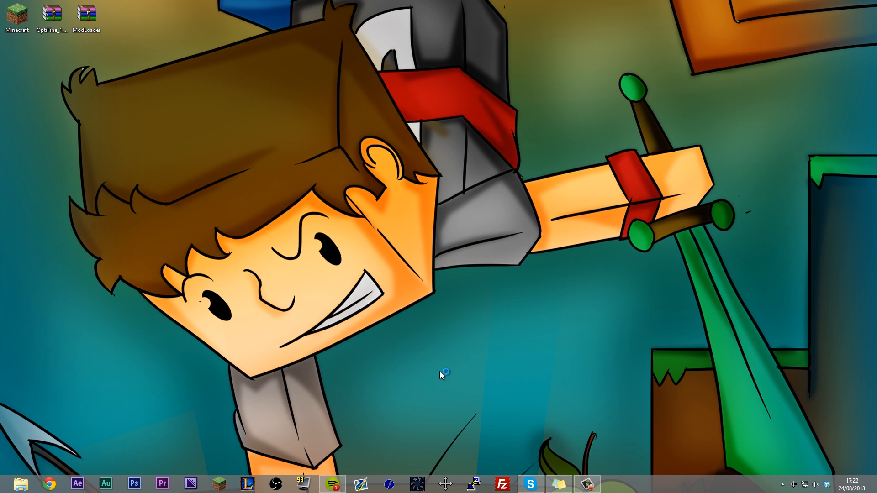
# Launch Minecraft 1.6.2 from the selected profile and reach its title screen.
pyautogui.doubleClick(15, 15)
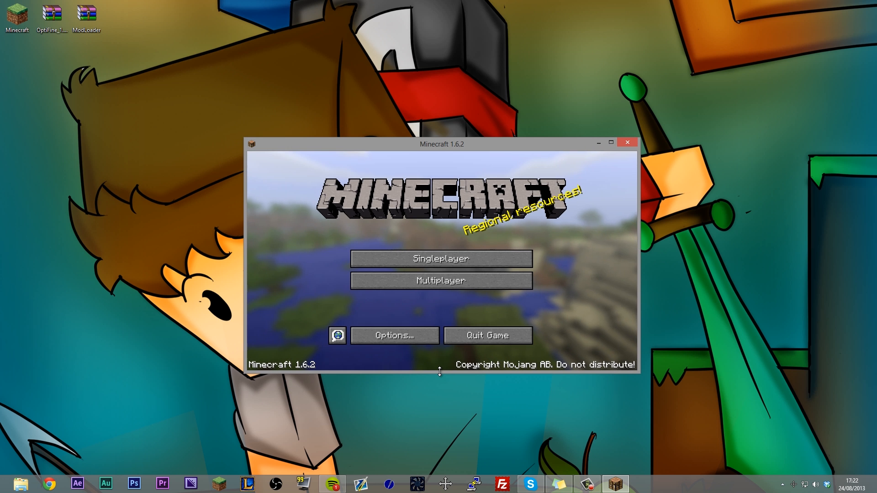